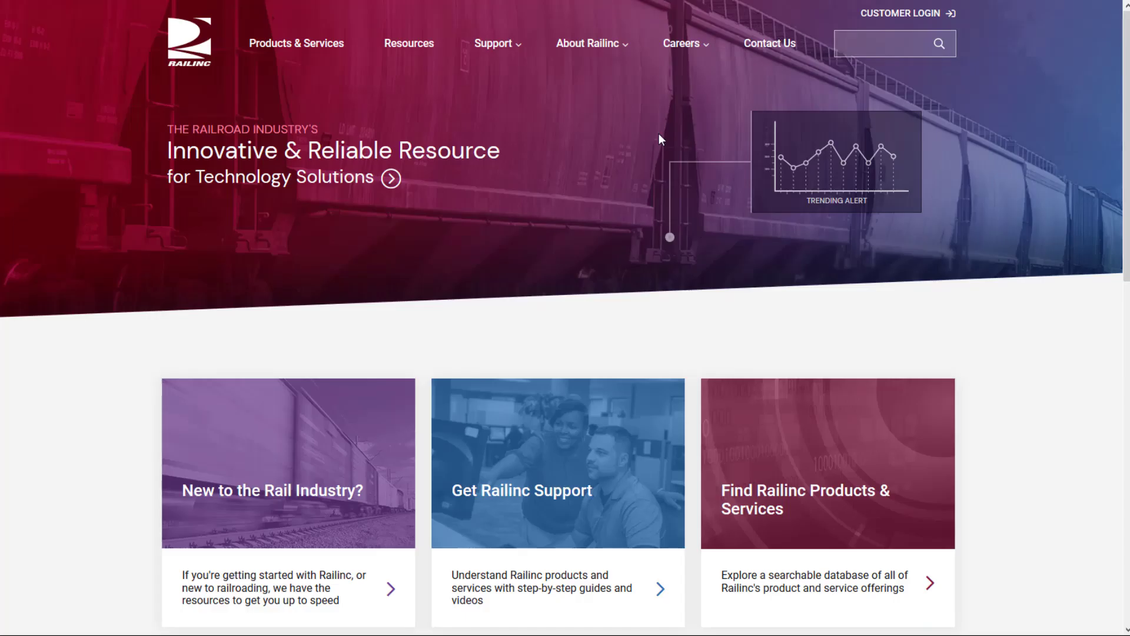
Sign in through Customer Login to reach the Railinc Launch Pad home page
left_click(875, 44)
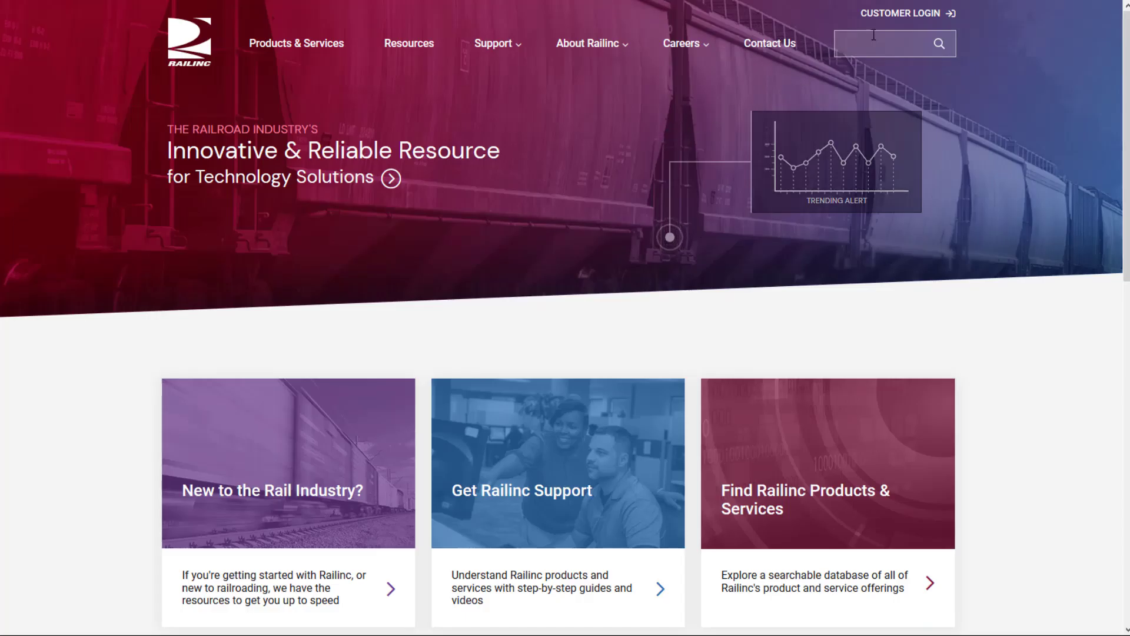
left_click(908, 13)
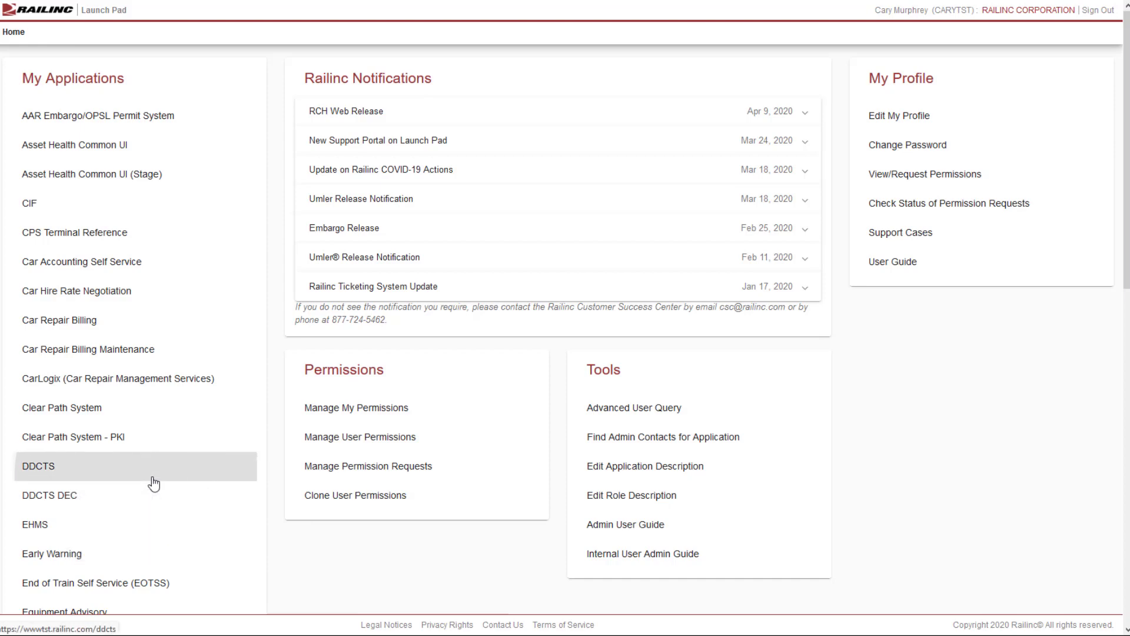
Launch DDCTS and start a New Car Incident dated 07-15-2020 under Interchange Rule 1
left_click(39, 466)
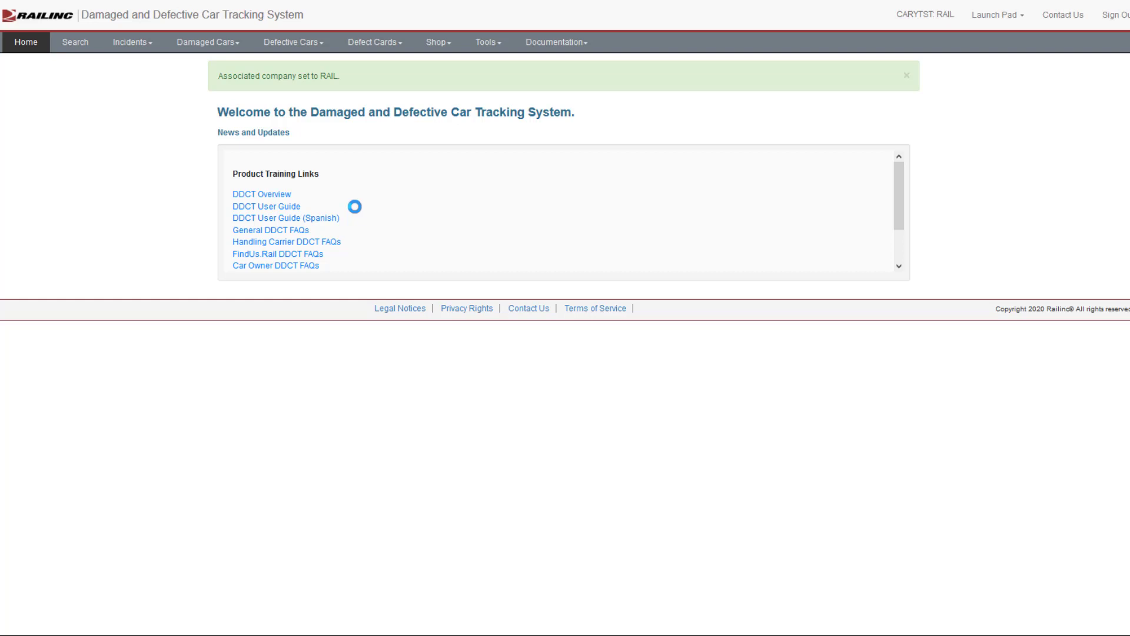
left_click(134, 41)
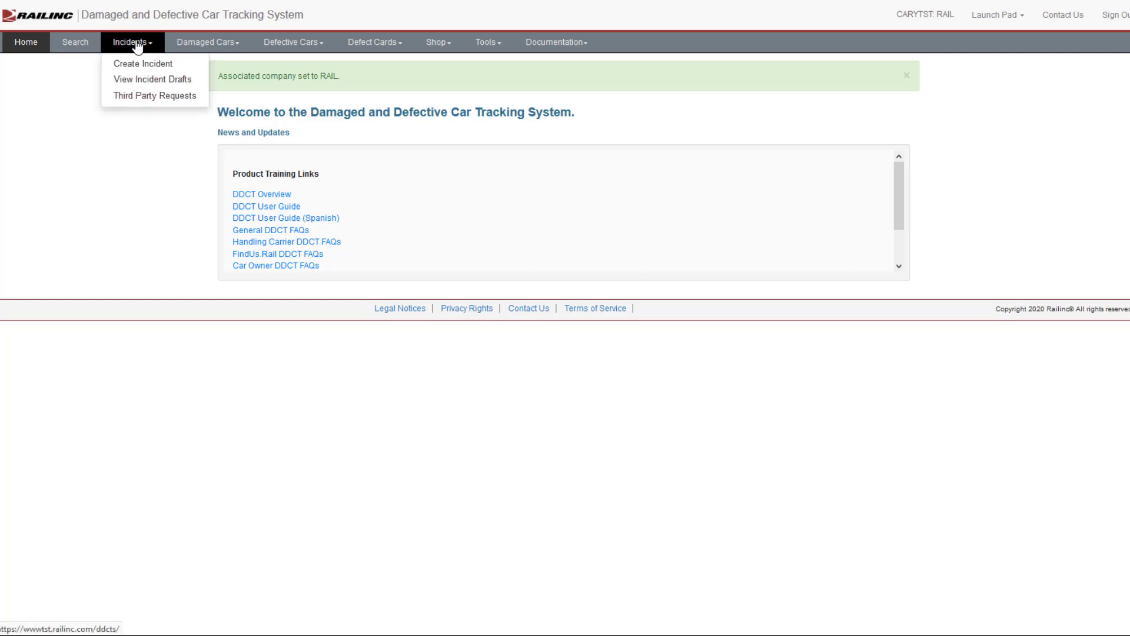
left_click(137, 42)
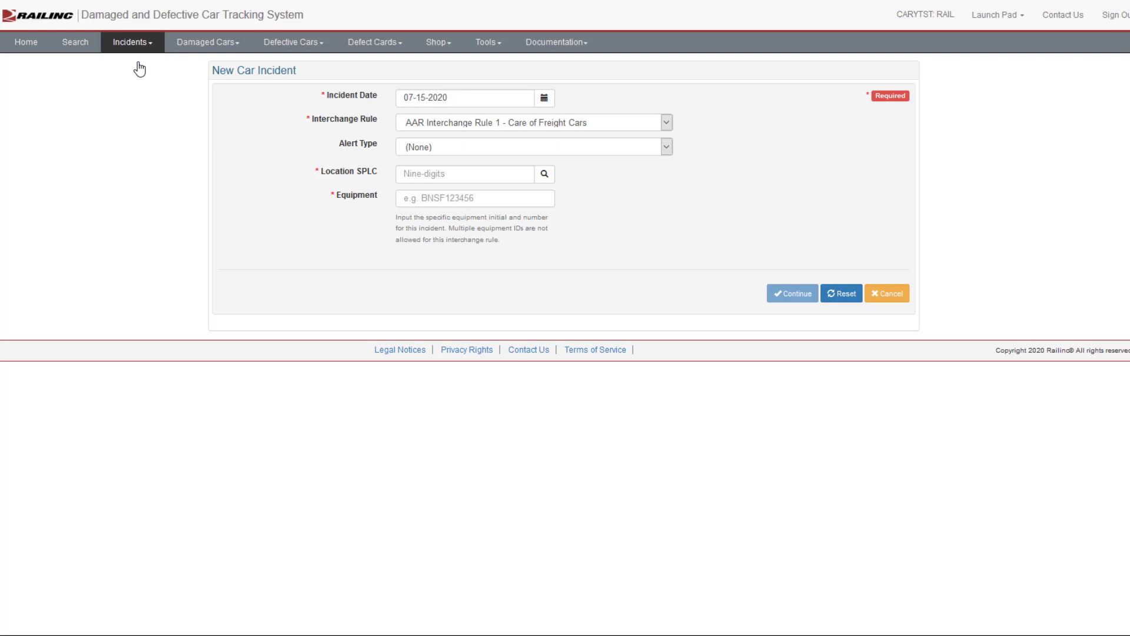
left_click(545, 98)
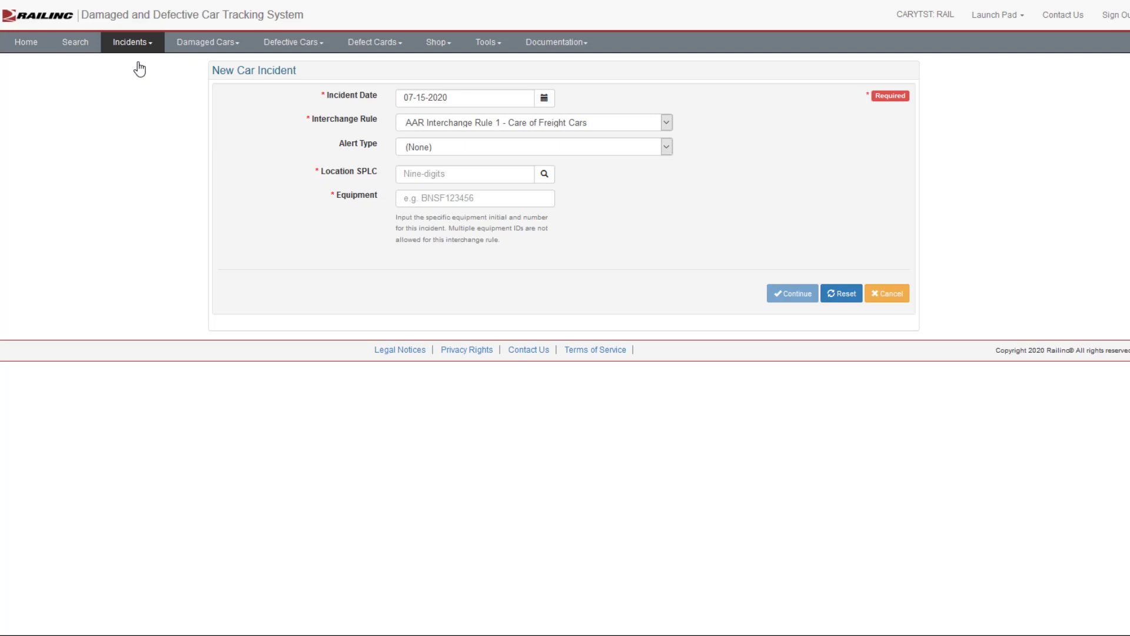
left_click(461, 175)
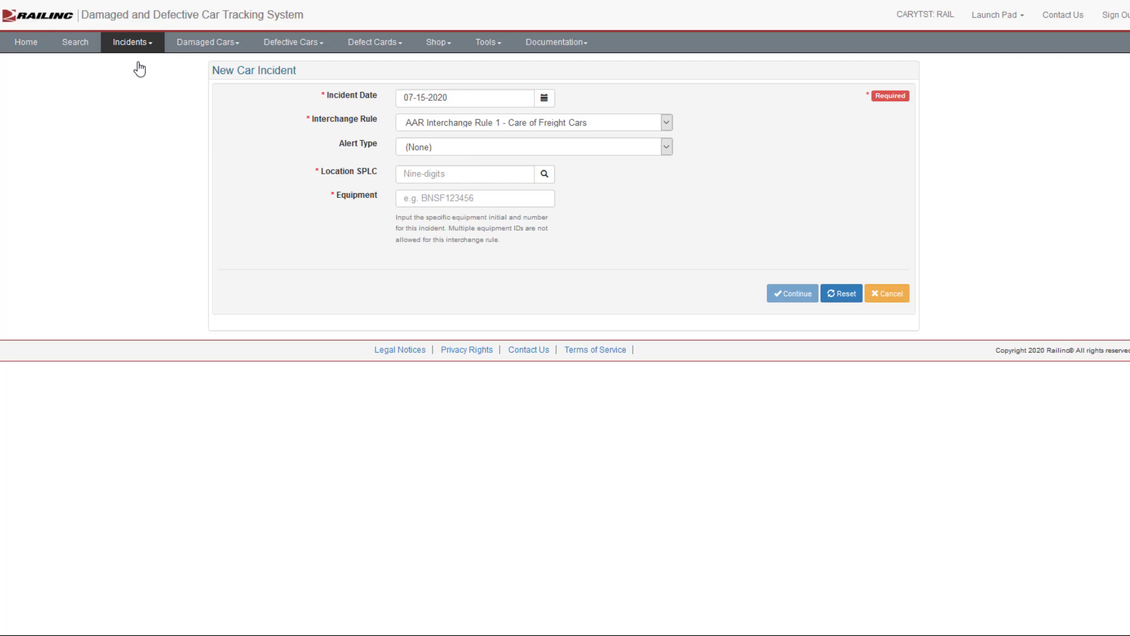
left_click(463, 174)
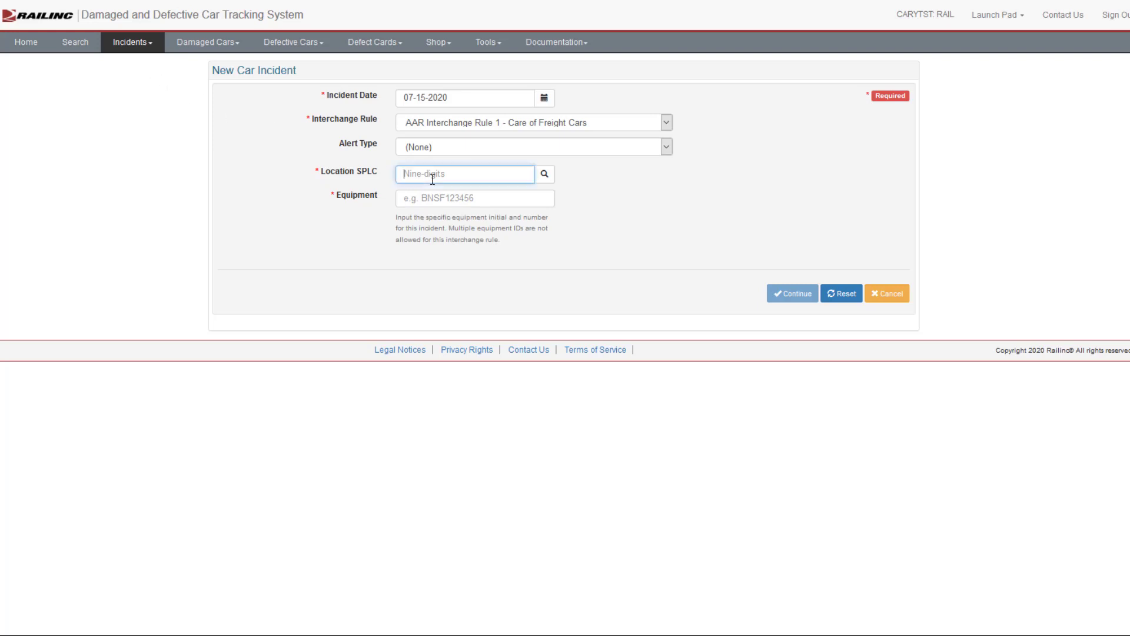
Enter Location SPLC 566900000 and equipment Rail874, then continue the incident
type("566900000")
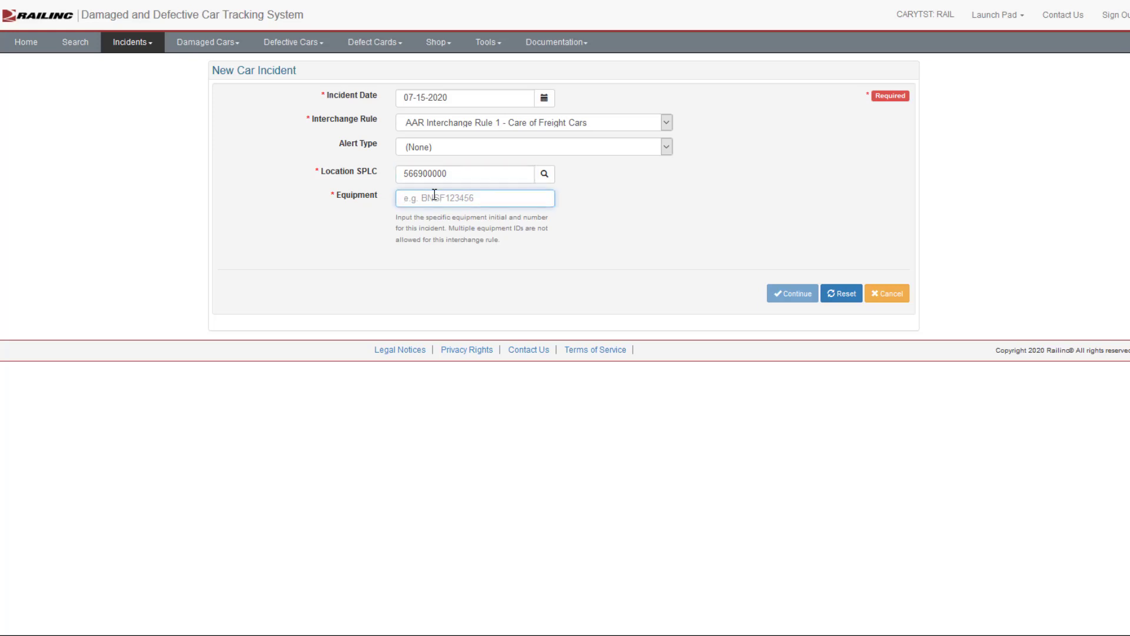
type("Rail874")
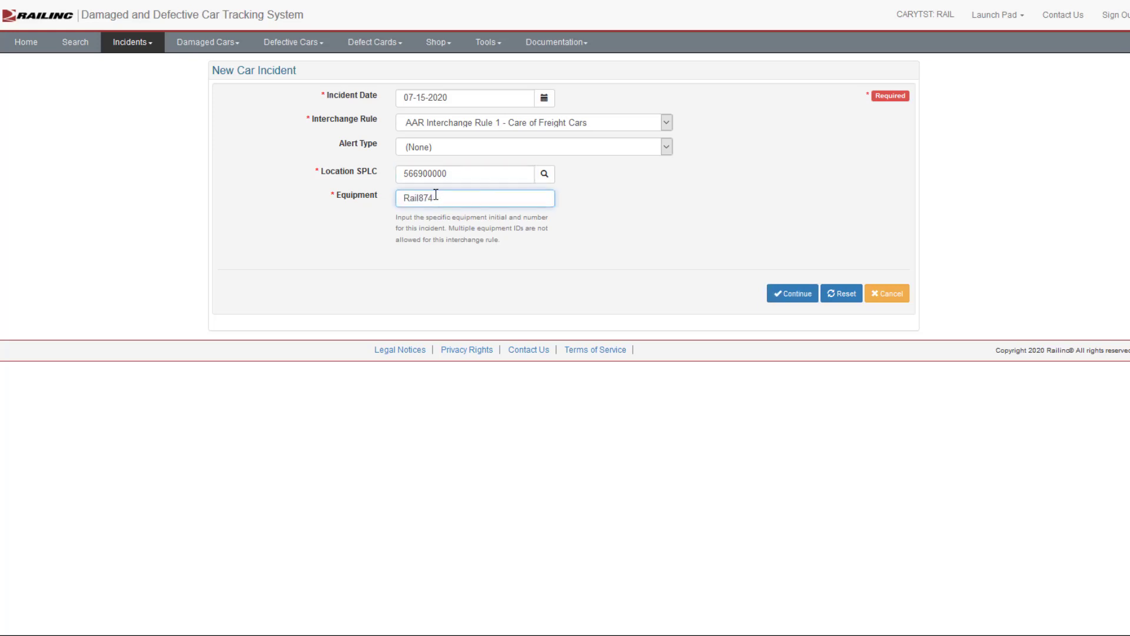
left_click(792, 294)
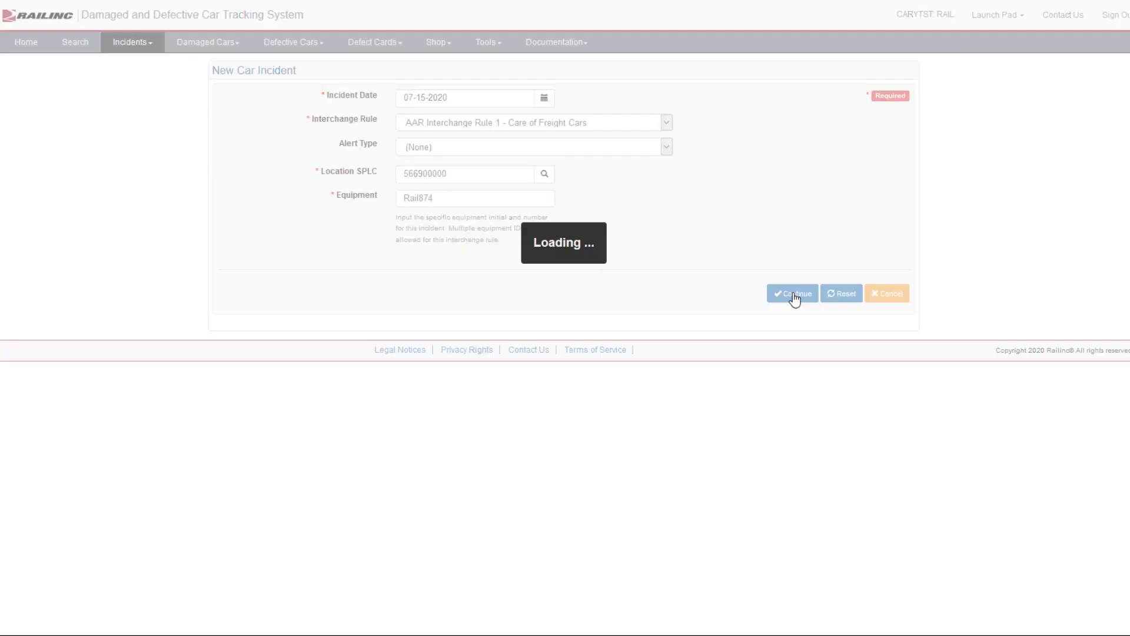
left_click(792, 294)
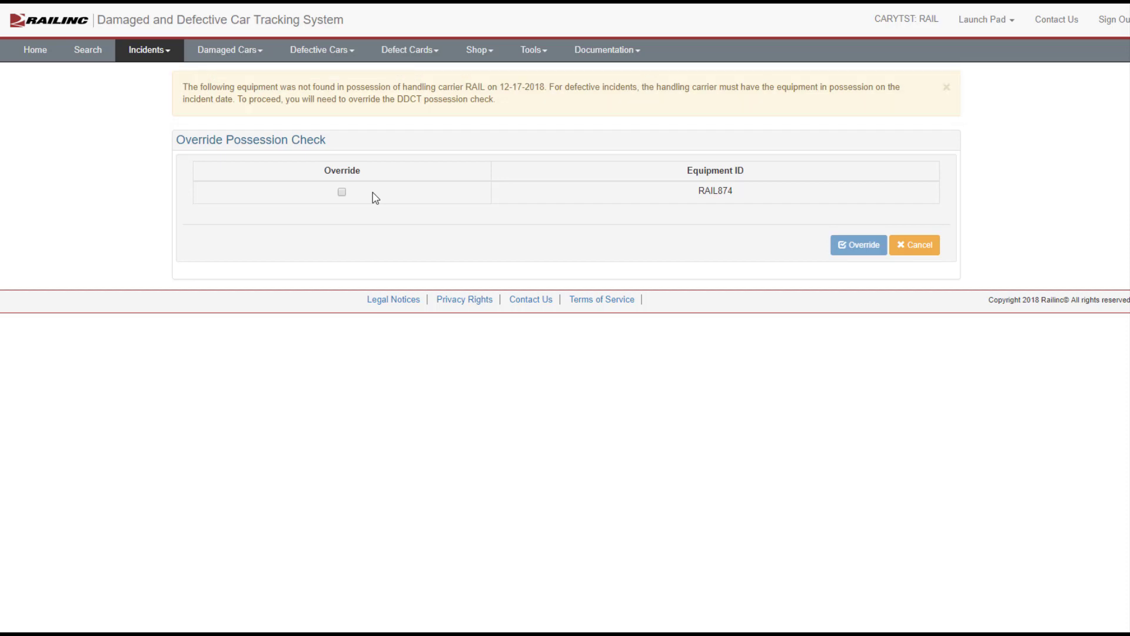
Override the possession check for RAIL874 and confirm with Yes
left_click(341, 192)
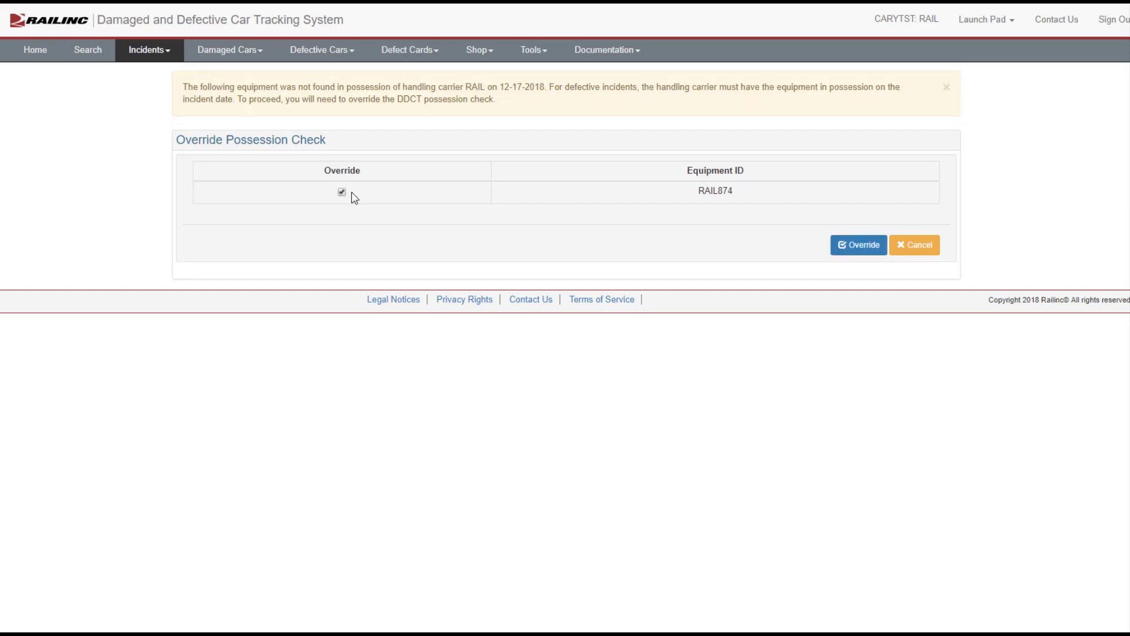
left_click(858, 245)
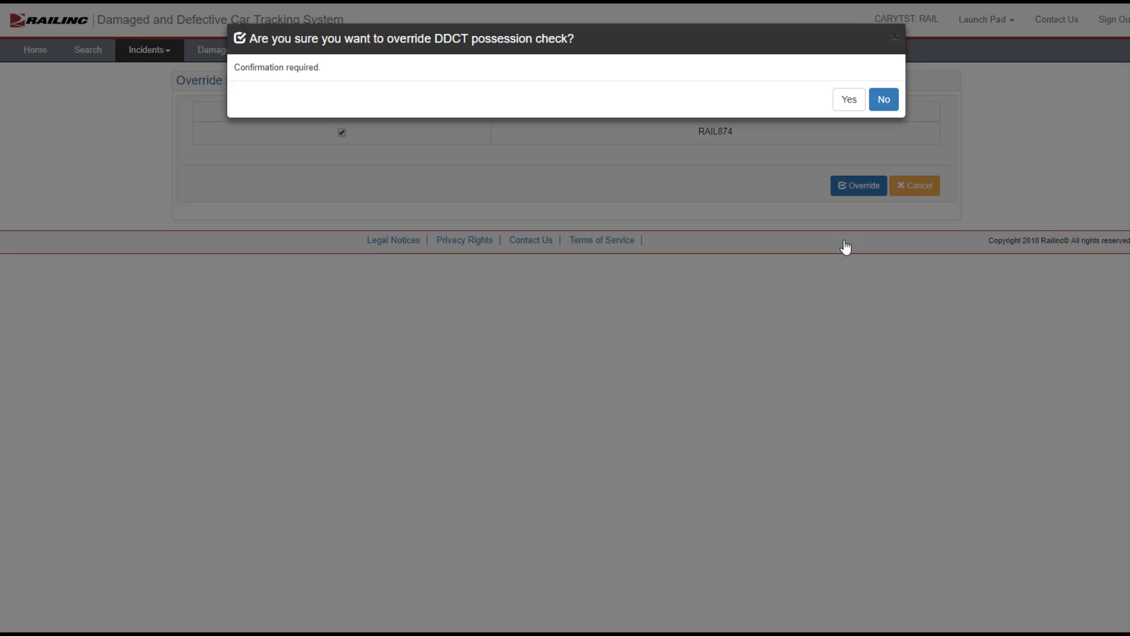
left_click(848, 99)
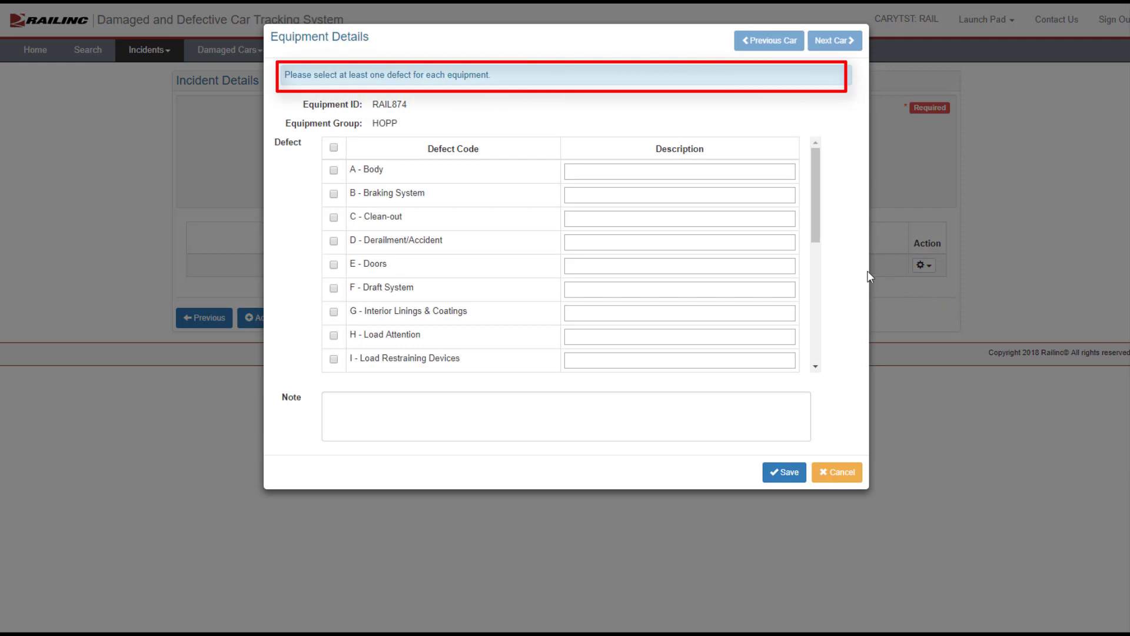
Select defect M - Trucks for RAIL874 and save it
scroll("down", 3)
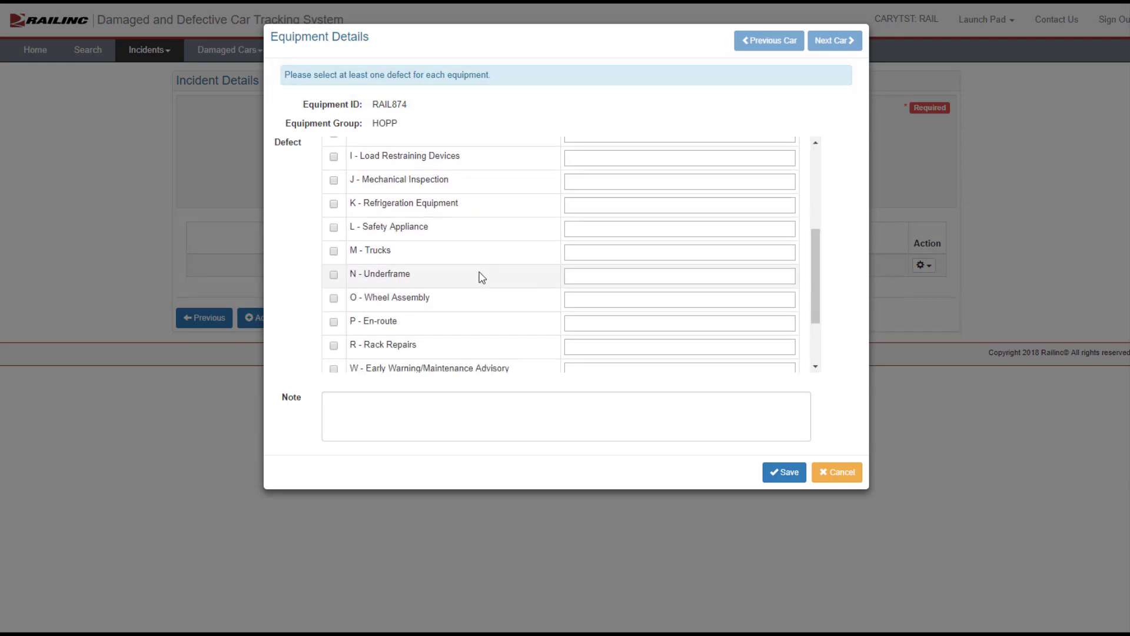
left_click(334, 251)
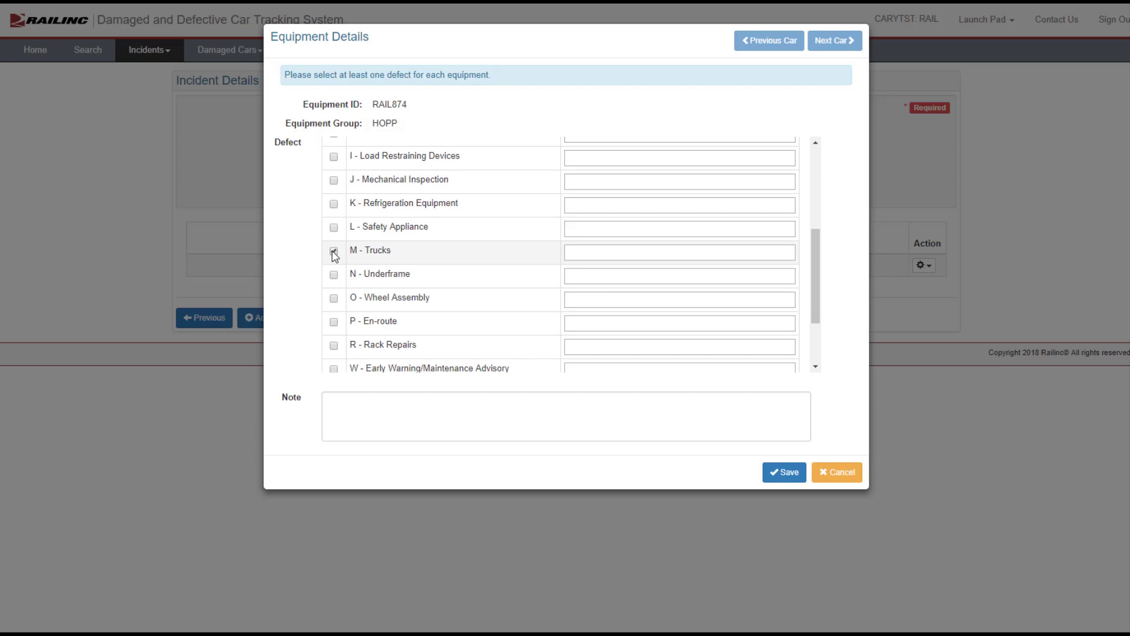
left_click(334, 250)
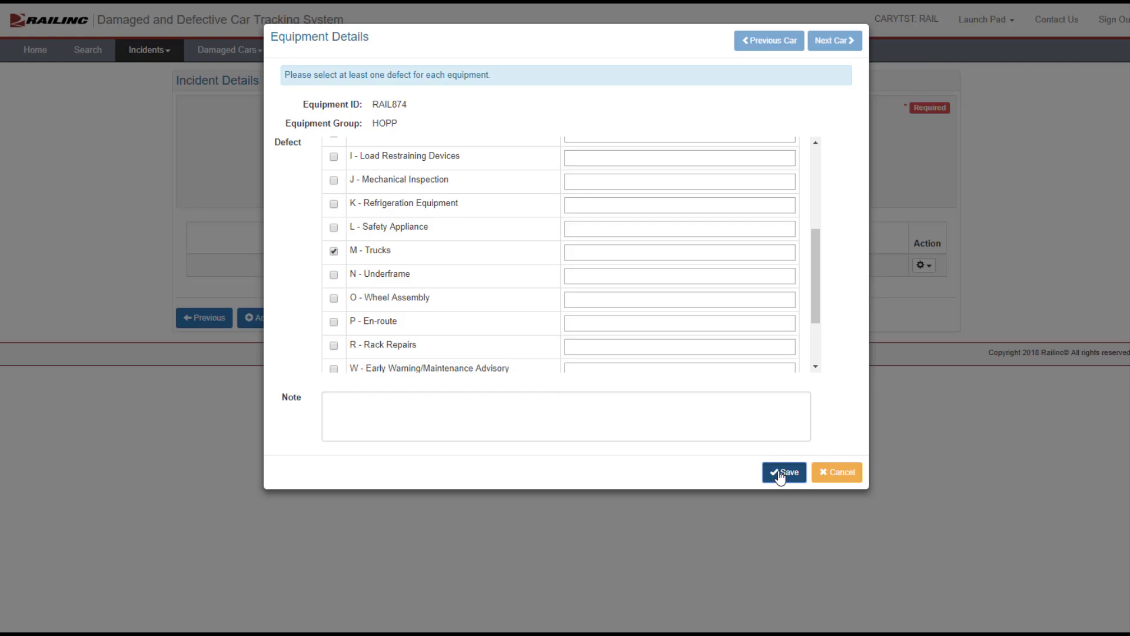
left_click(783, 472)
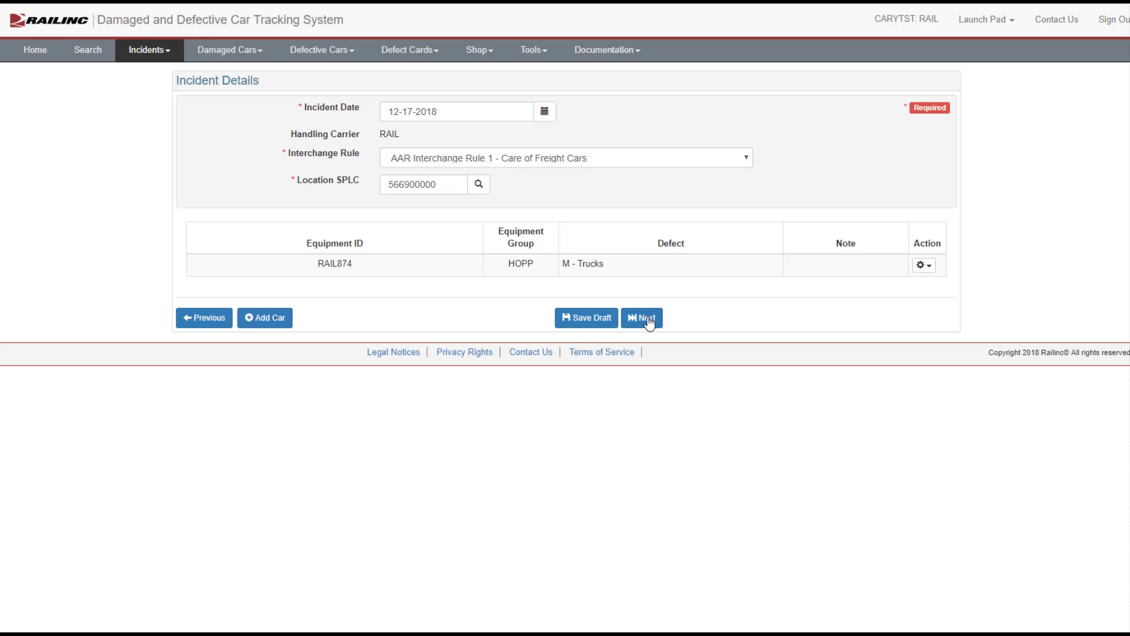
Save the RAIL874 M - Trucks incident as draft RAIL00326806 and finish to the DDCT home
left_click(643, 317)
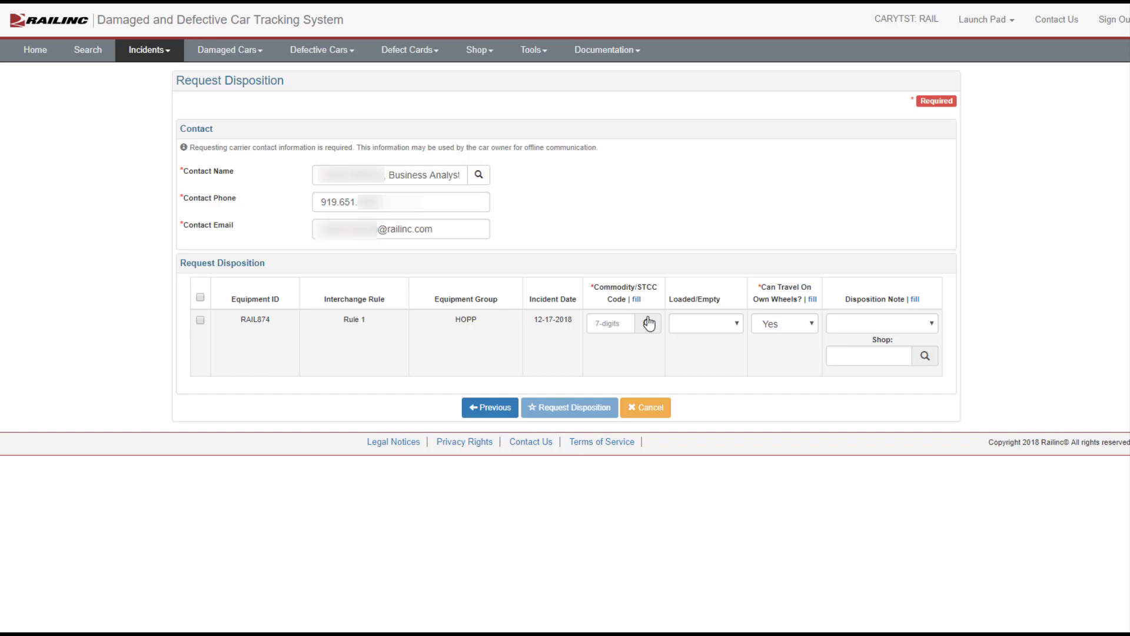
mouse_move(645, 324)
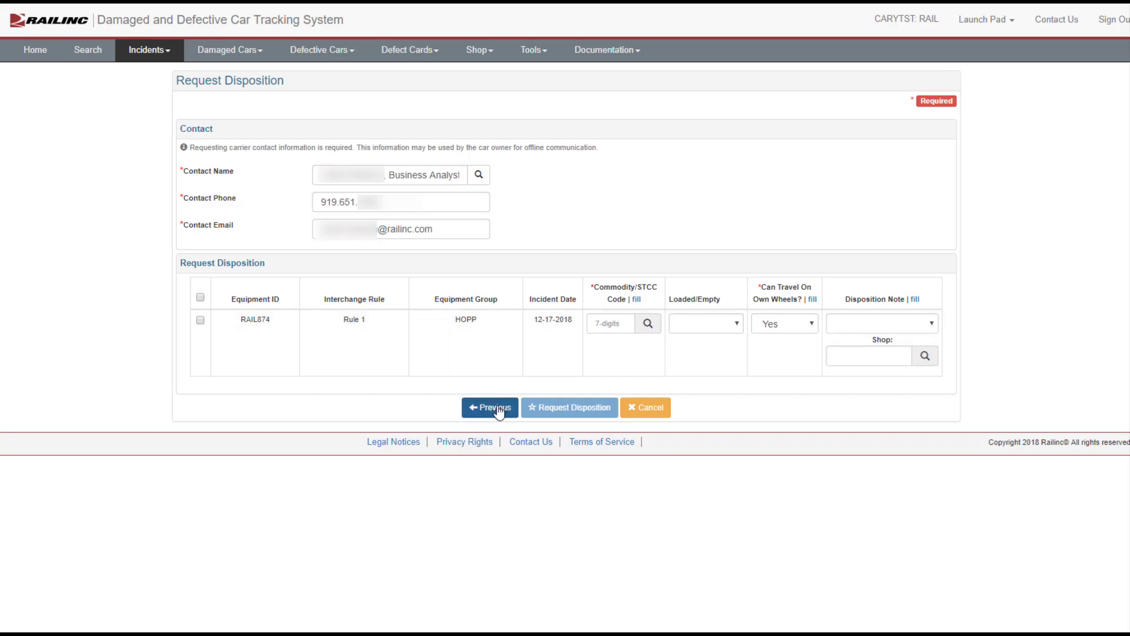
left_click(490, 407)
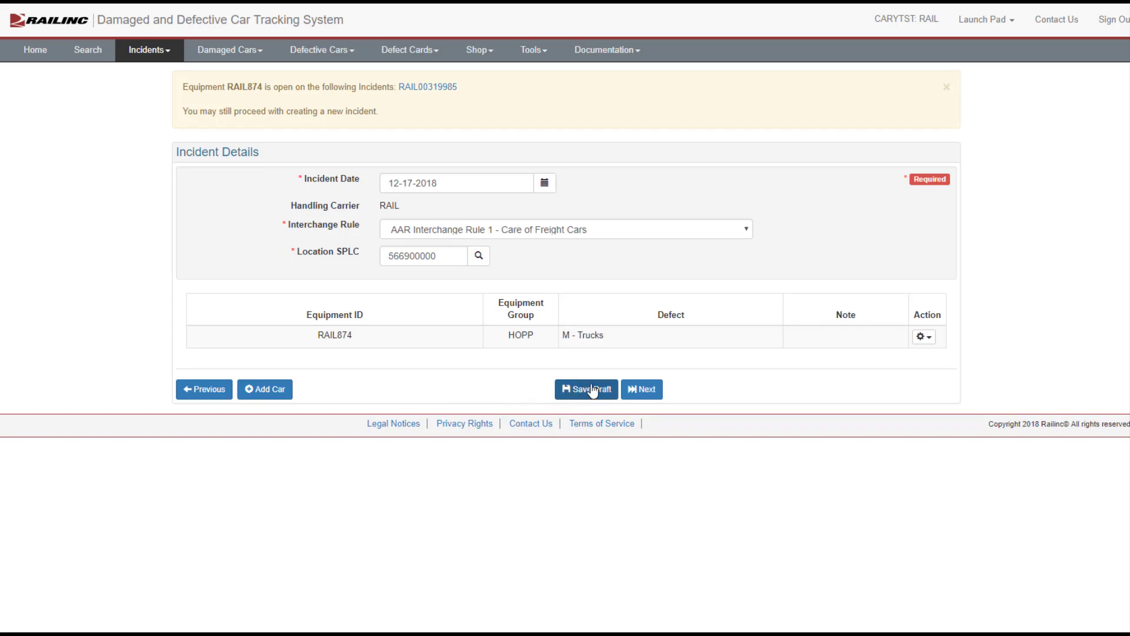
left_click(586, 389)
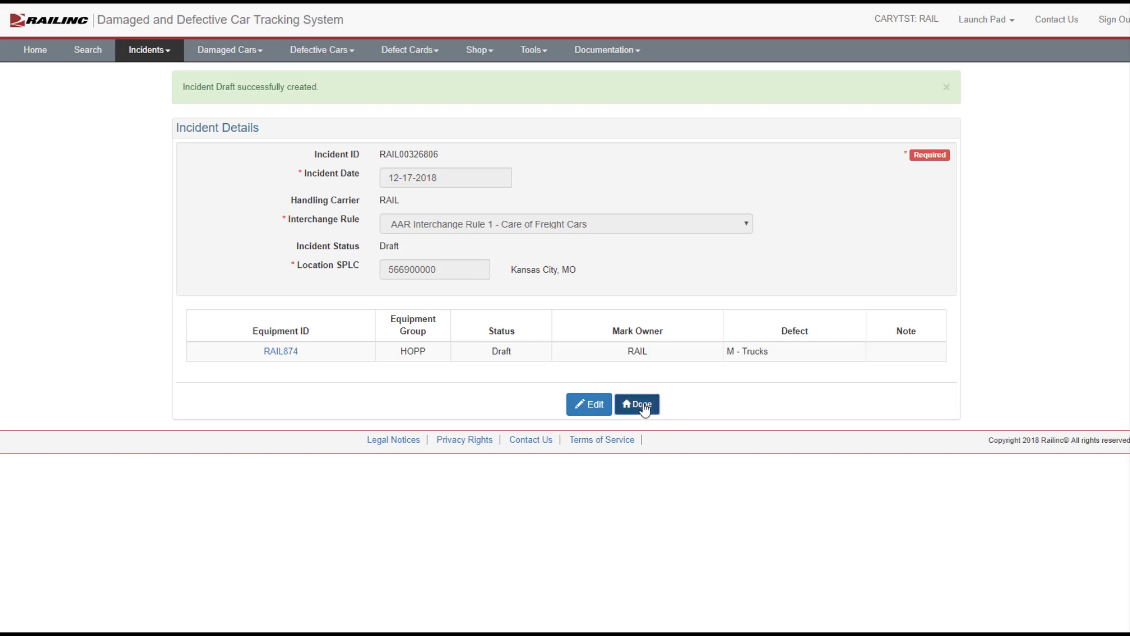
left_click(639, 404)
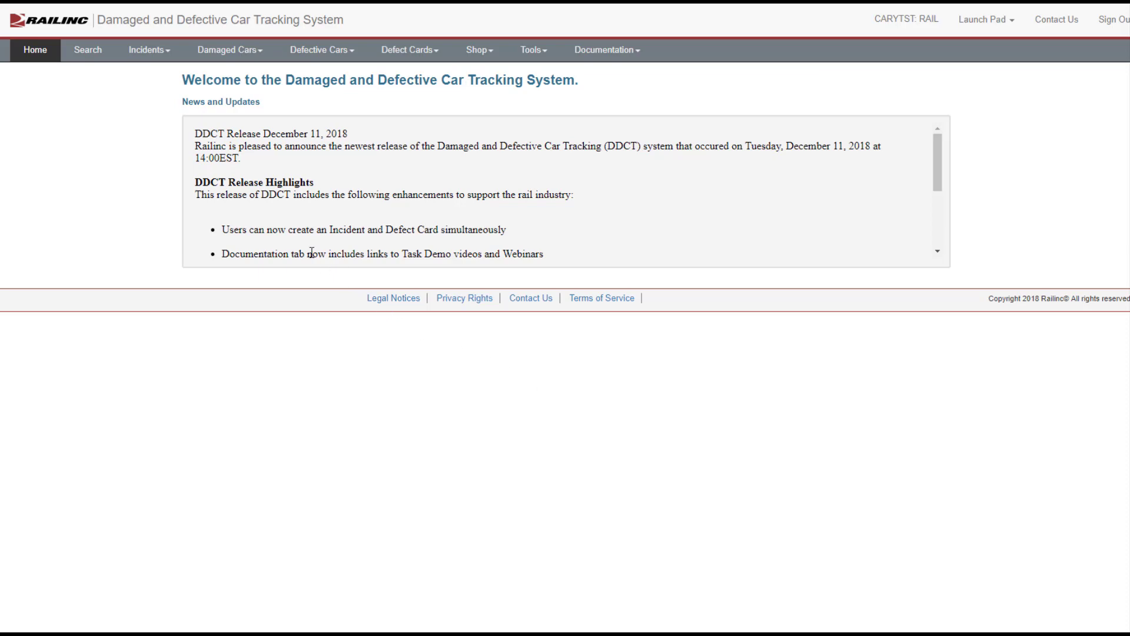
Reopen draft RAIL00326806 from Incident Drafts for editing and show RAIL874's action options
left_click(147, 50)
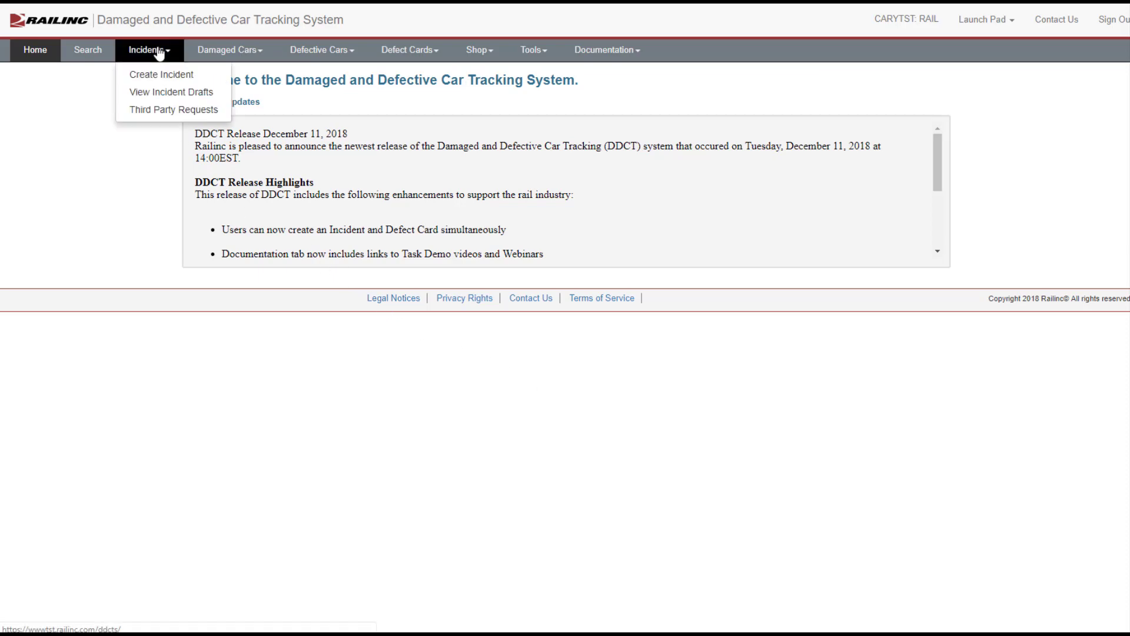
left_click(171, 91)
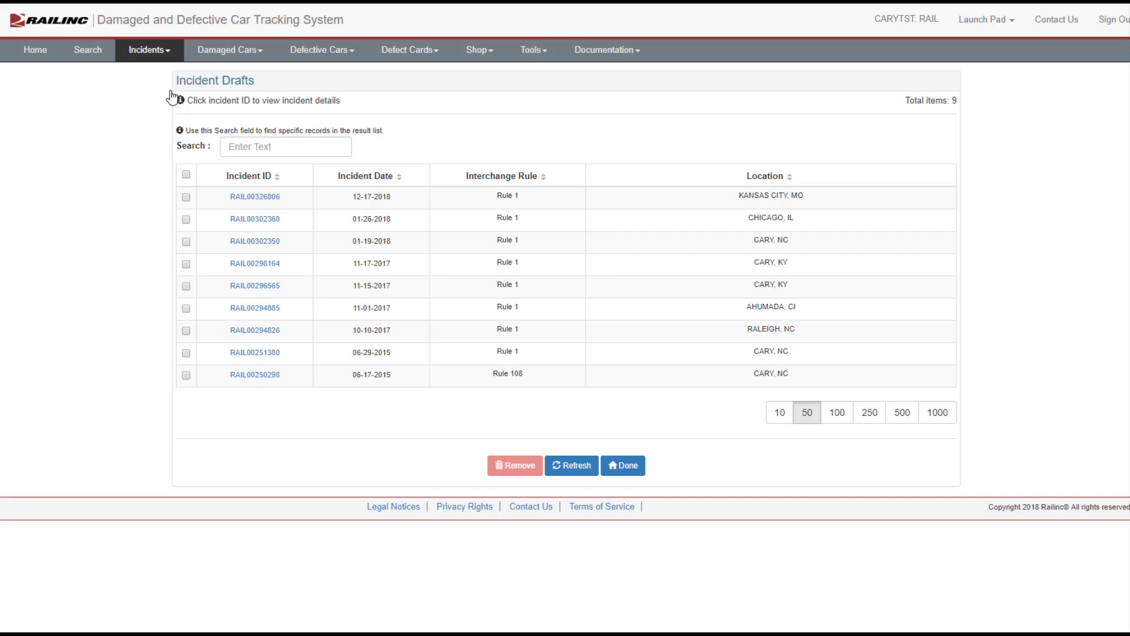
mouse_move(248, 202)
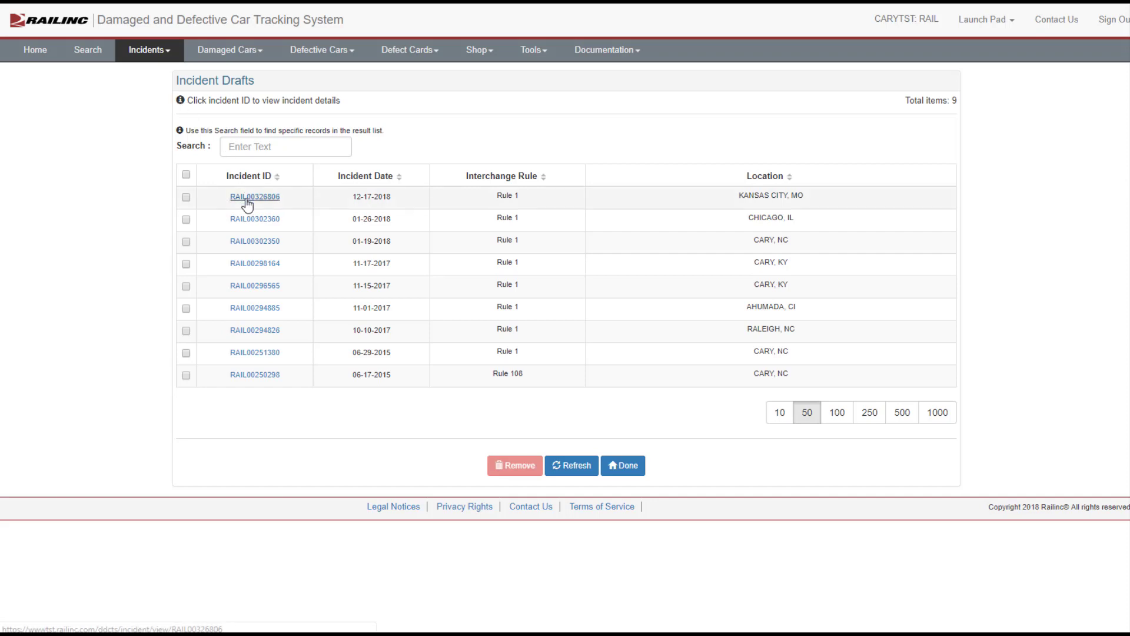
left_click(254, 197)
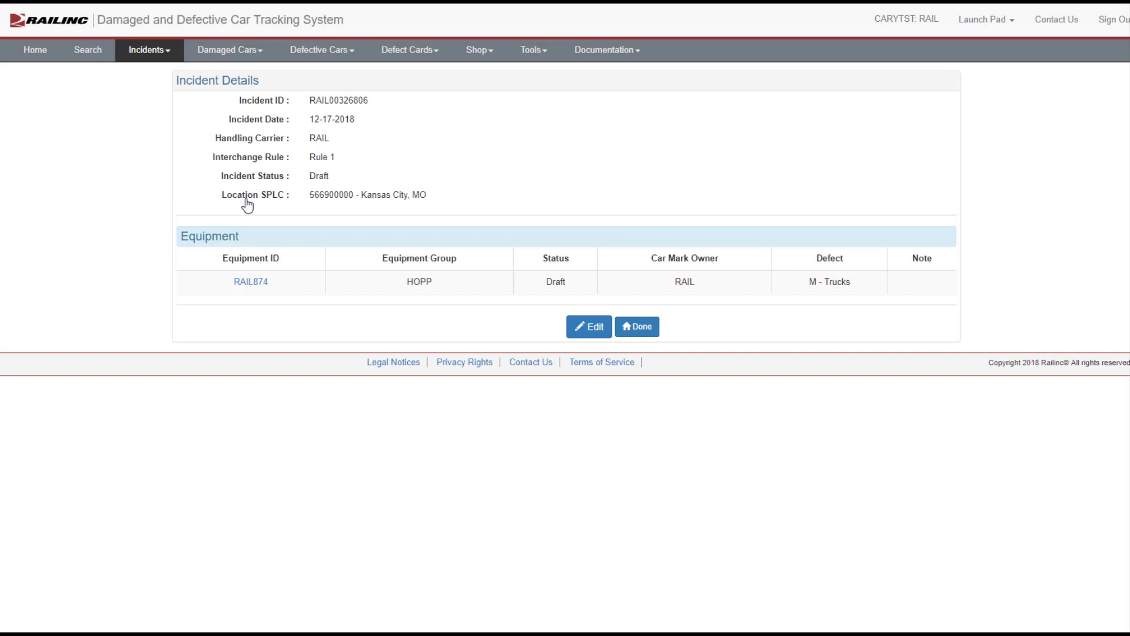
left_click(589, 327)
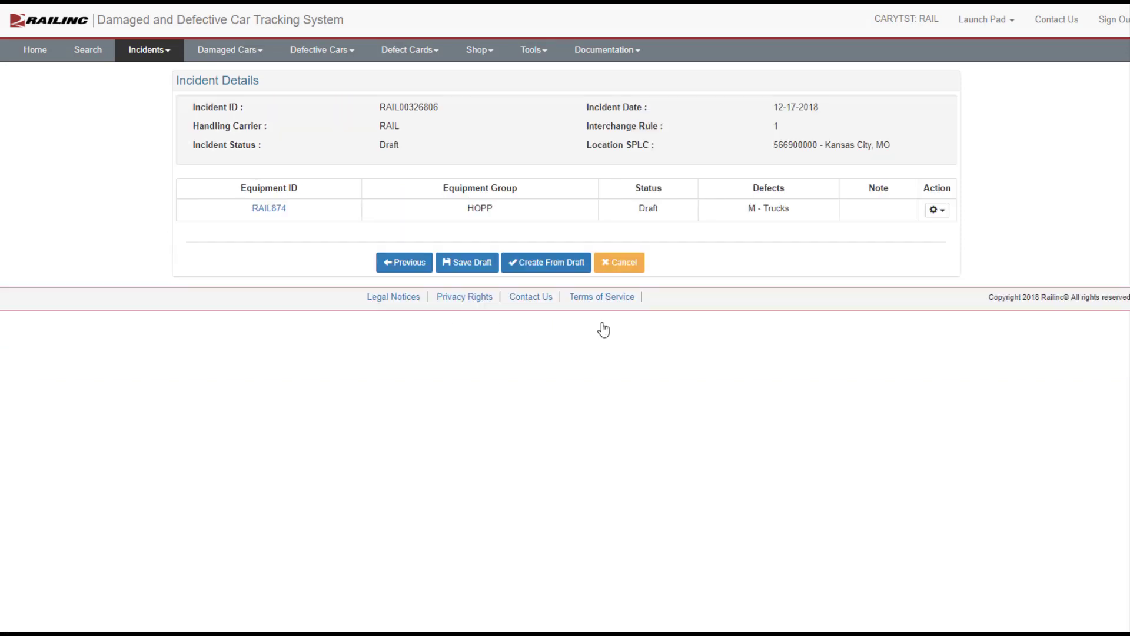
mouse_move(814, 252)
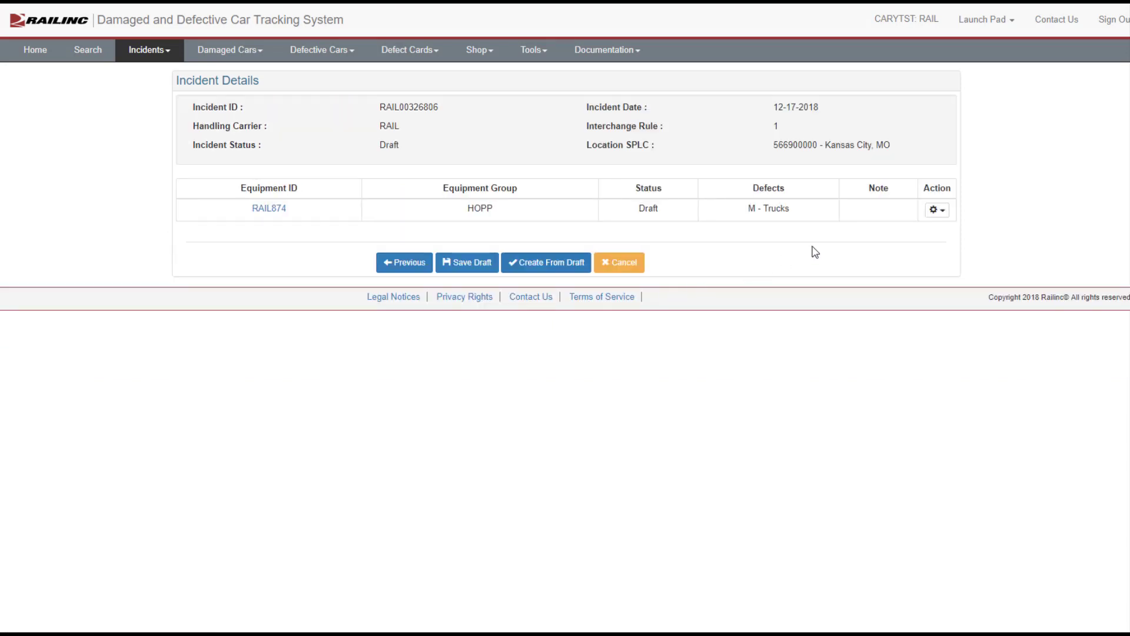
mouse_move(935, 211)
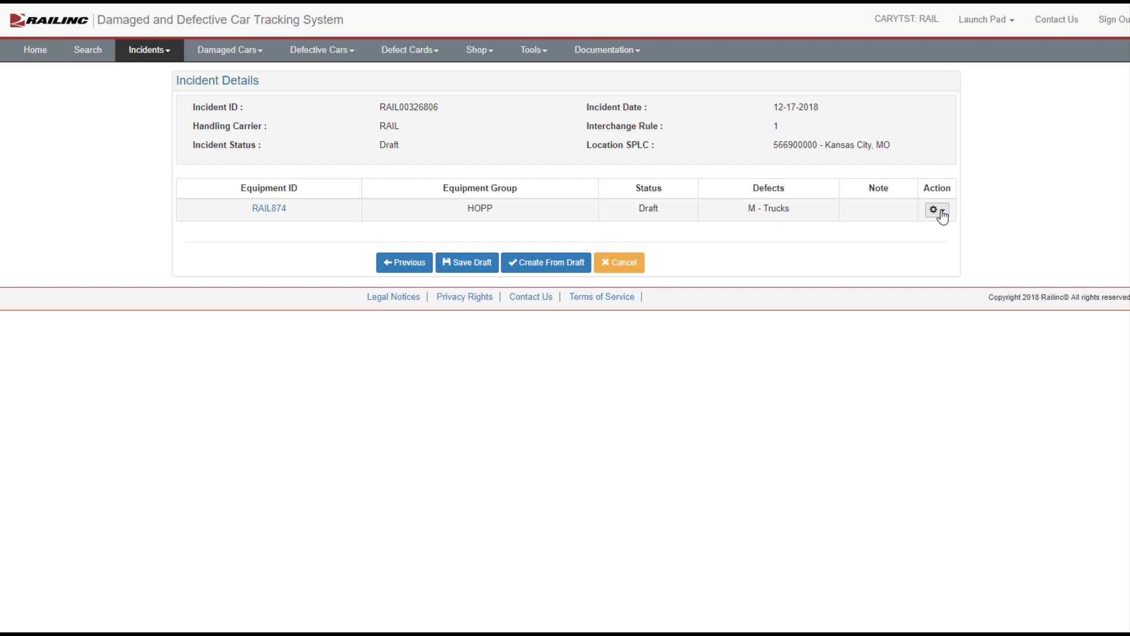
left_click(936, 209)
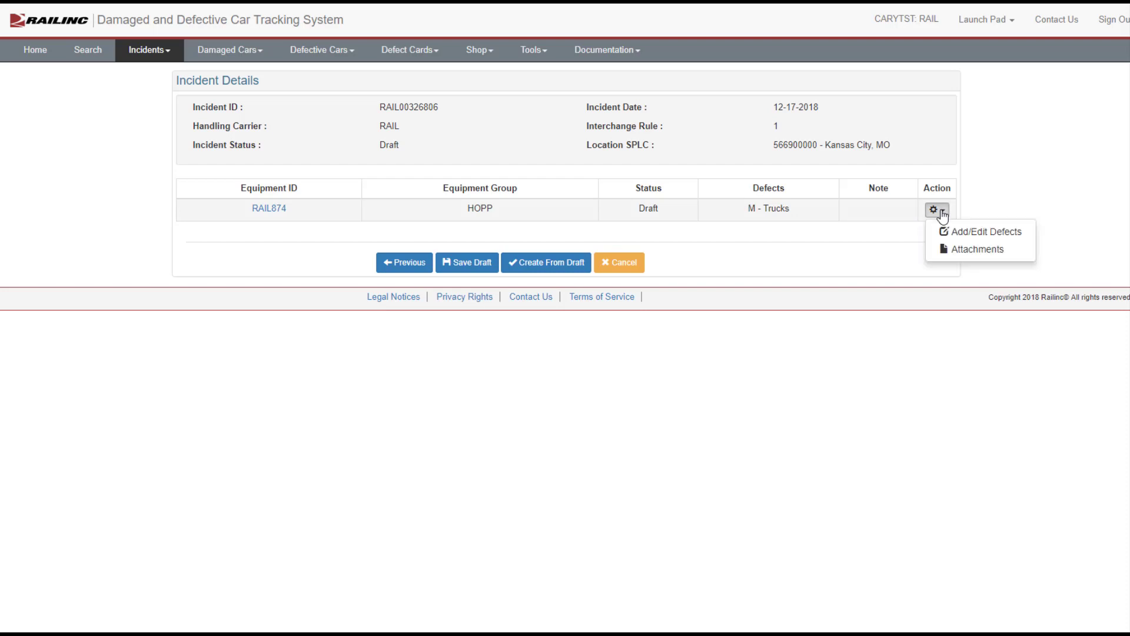
Upload the truck picture as RAIL874's attachment, described 'Picture of Trucks'
left_click(978, 249)
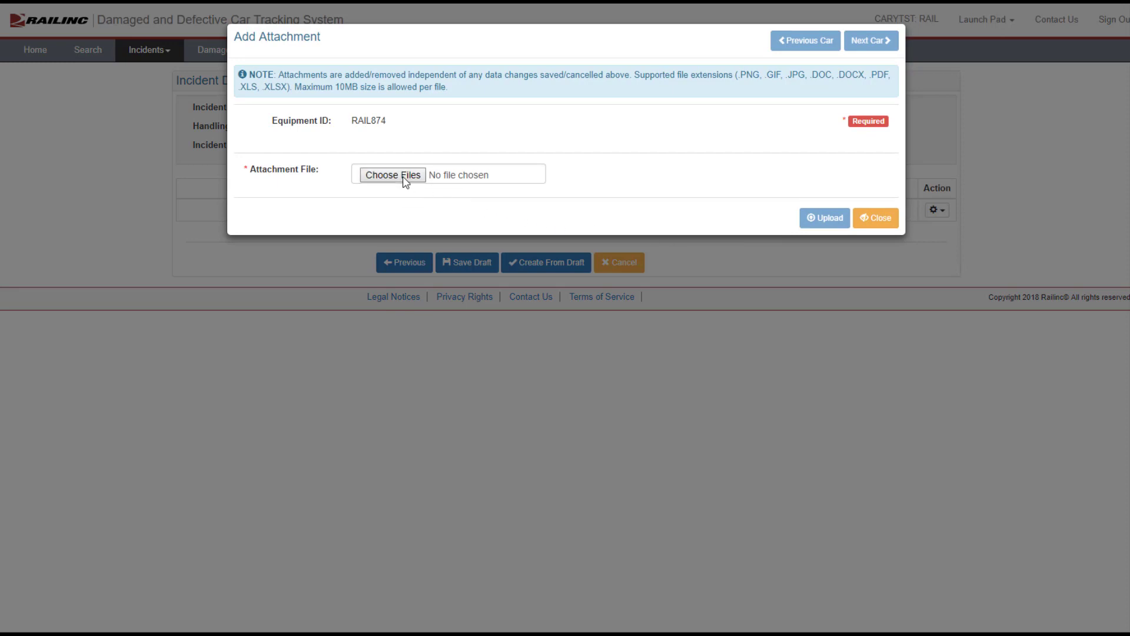
left_click(389, 175)
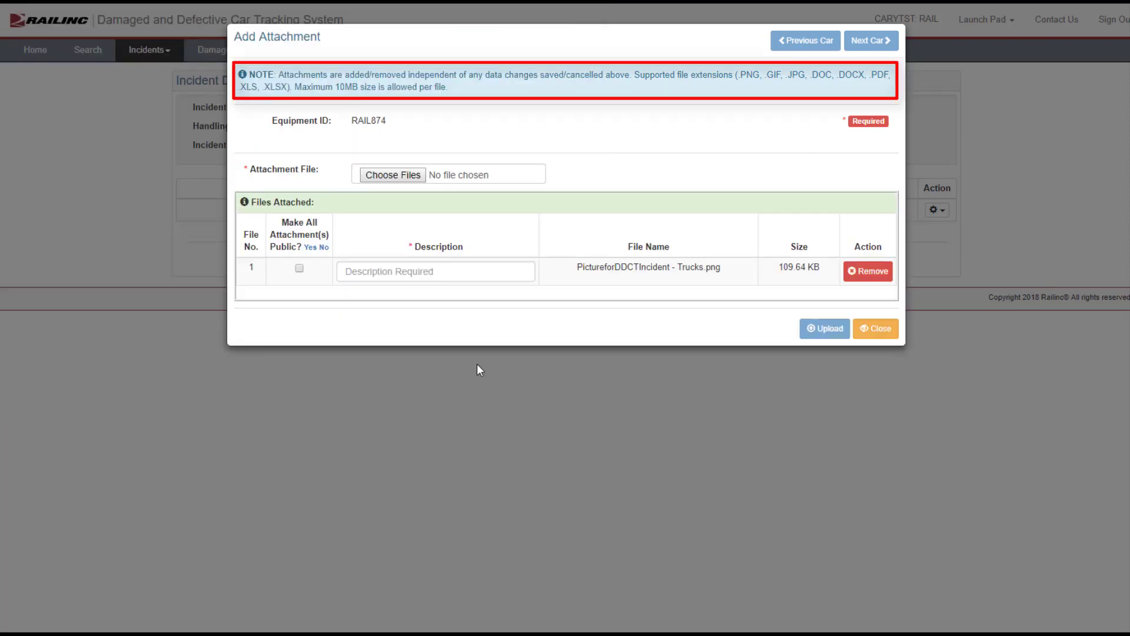
type("Picture of Trucks")
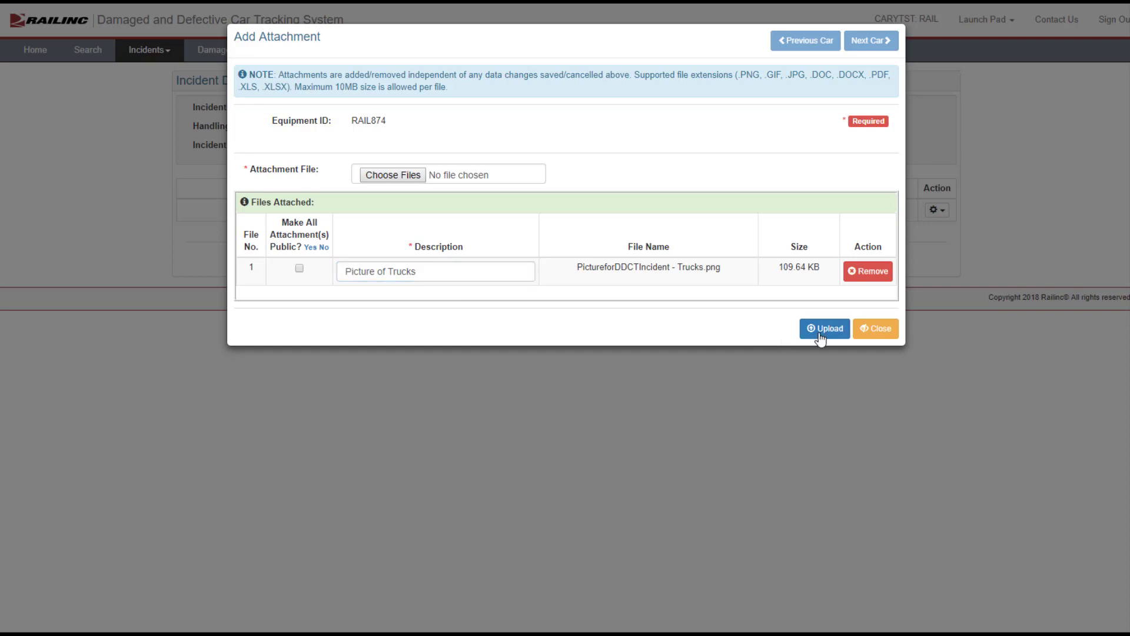
left_click(824, 328)
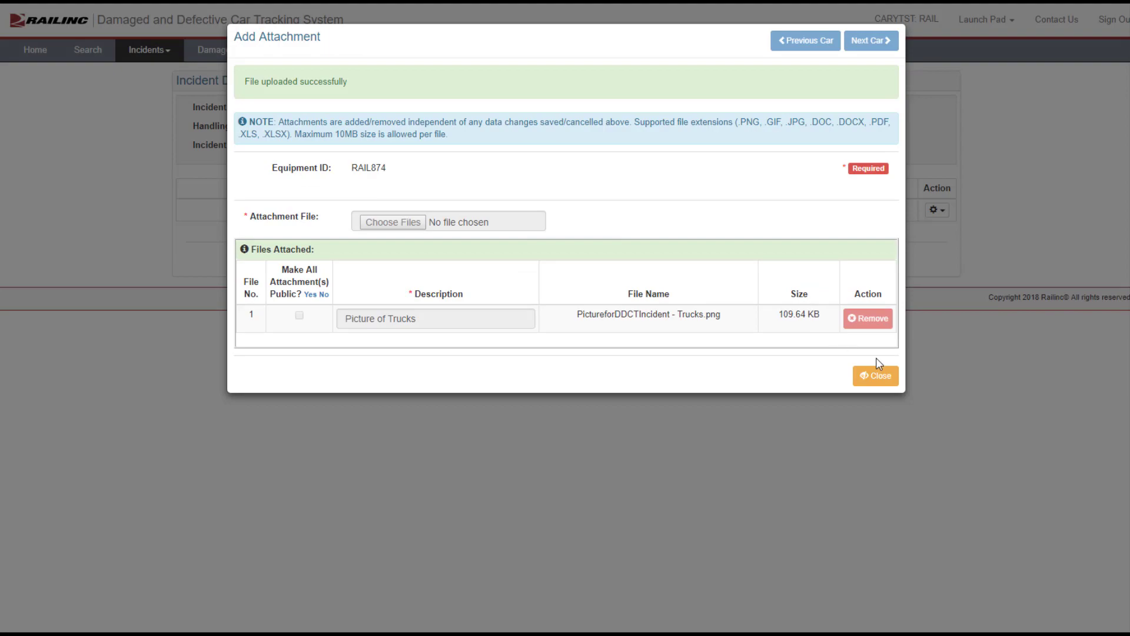
left_click(876, 376)
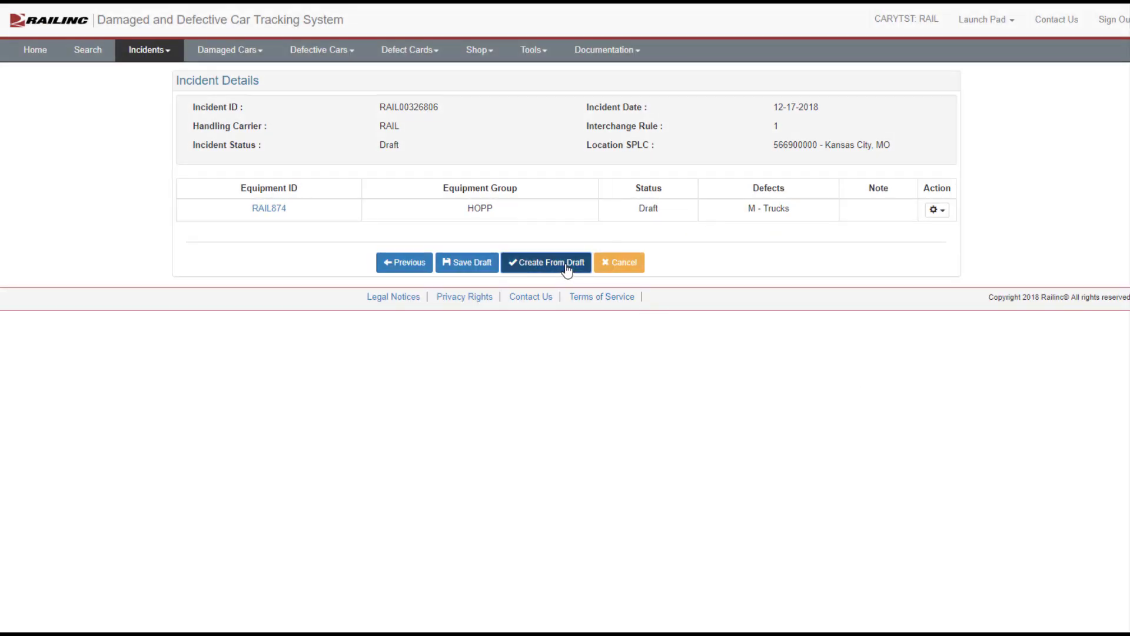
Create from draft and give RAIL874 STCC 3311115, Empty, and 'Will be sent to Shop'
left_click(545, 263)
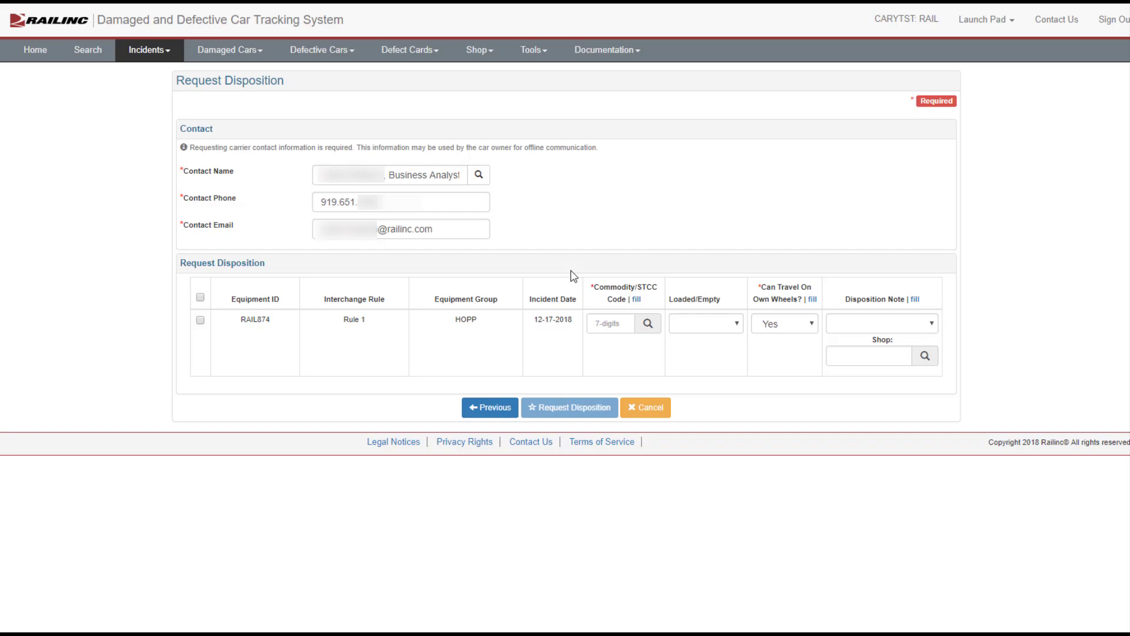
mouse_move(530, 286)
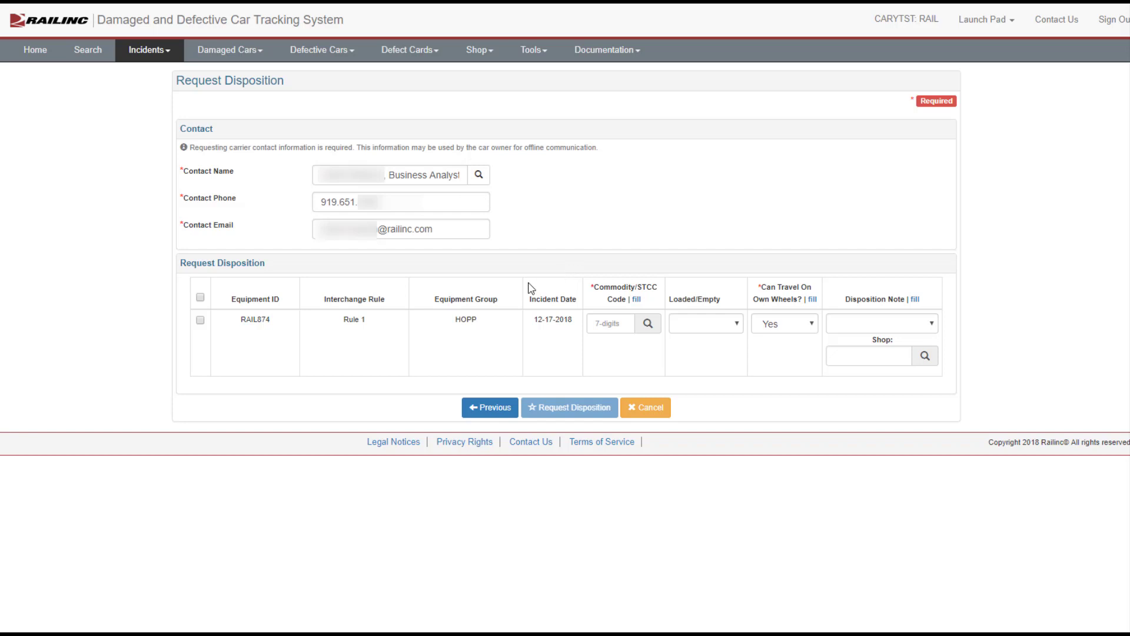
left_click(200, 321)
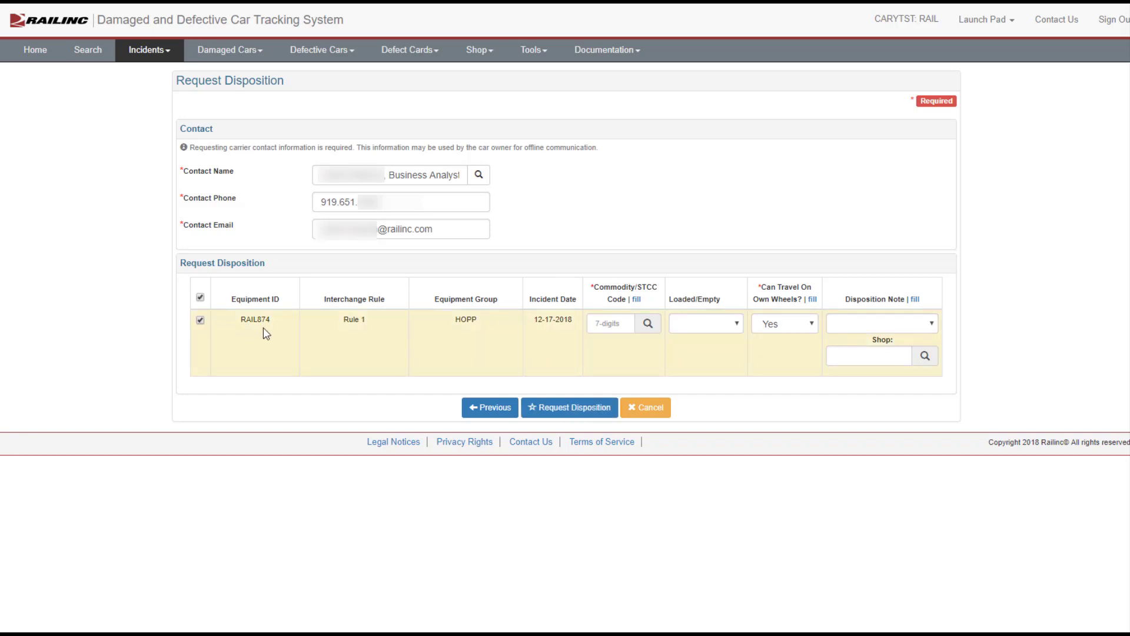
left_click(611, 323)
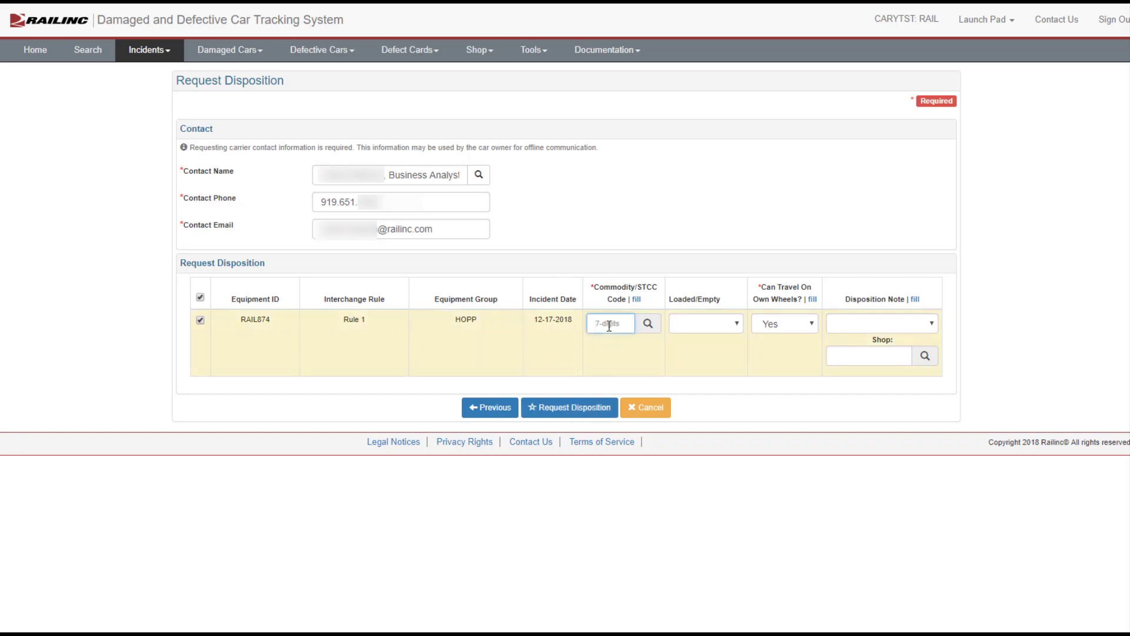
type("3311115")
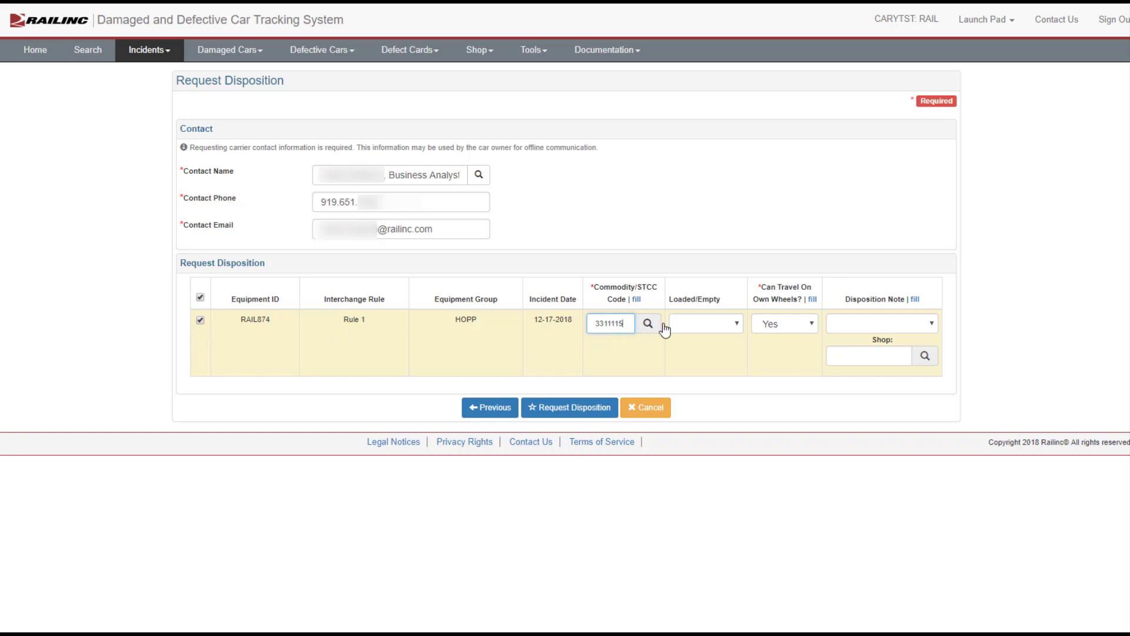
left_click(732, 324)
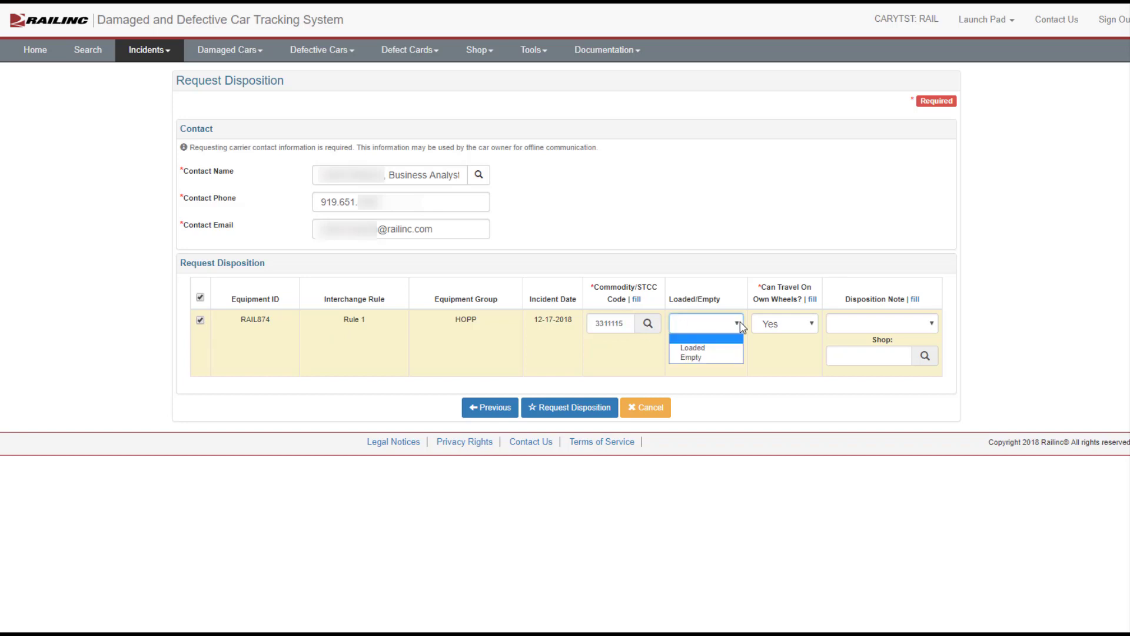
left_click(690, 357)
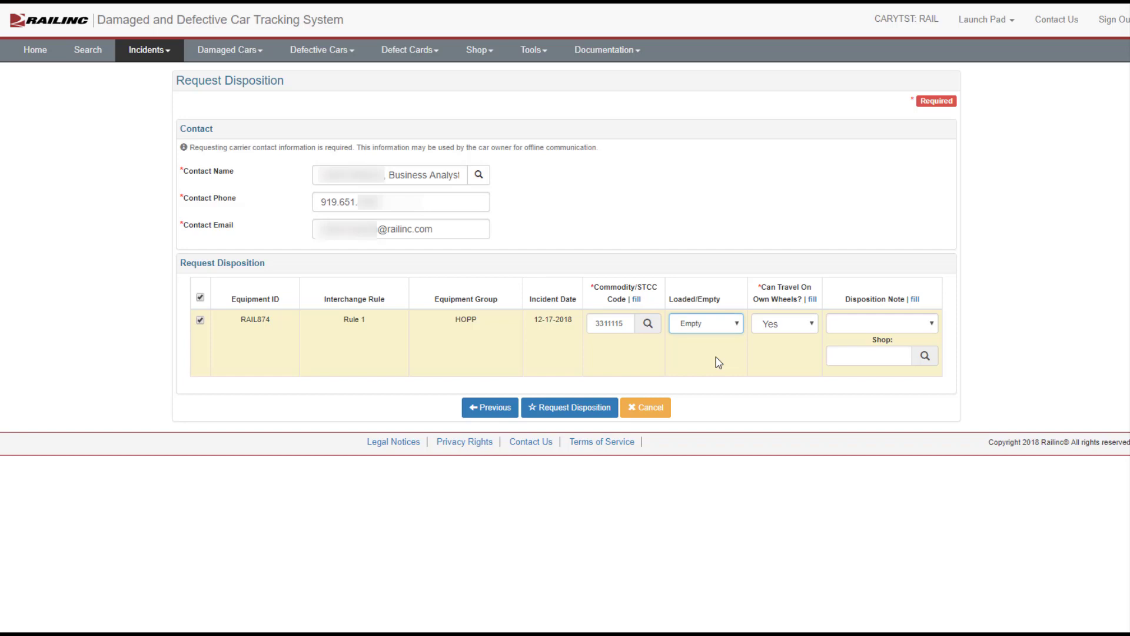
mouse_move(793, 338)
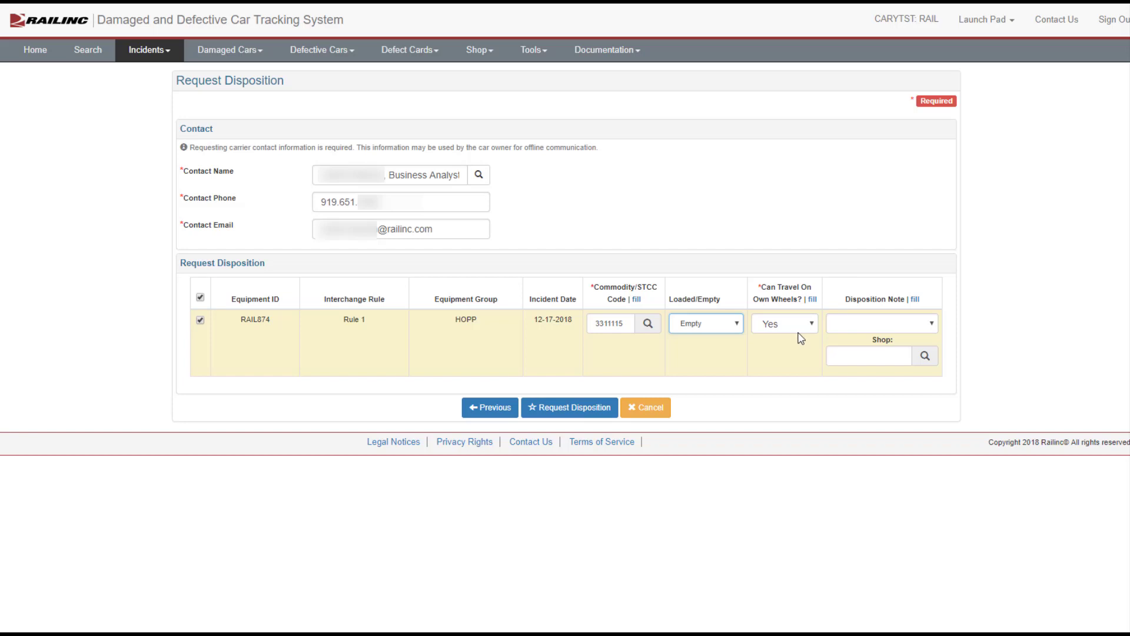
left_click(881, 323)
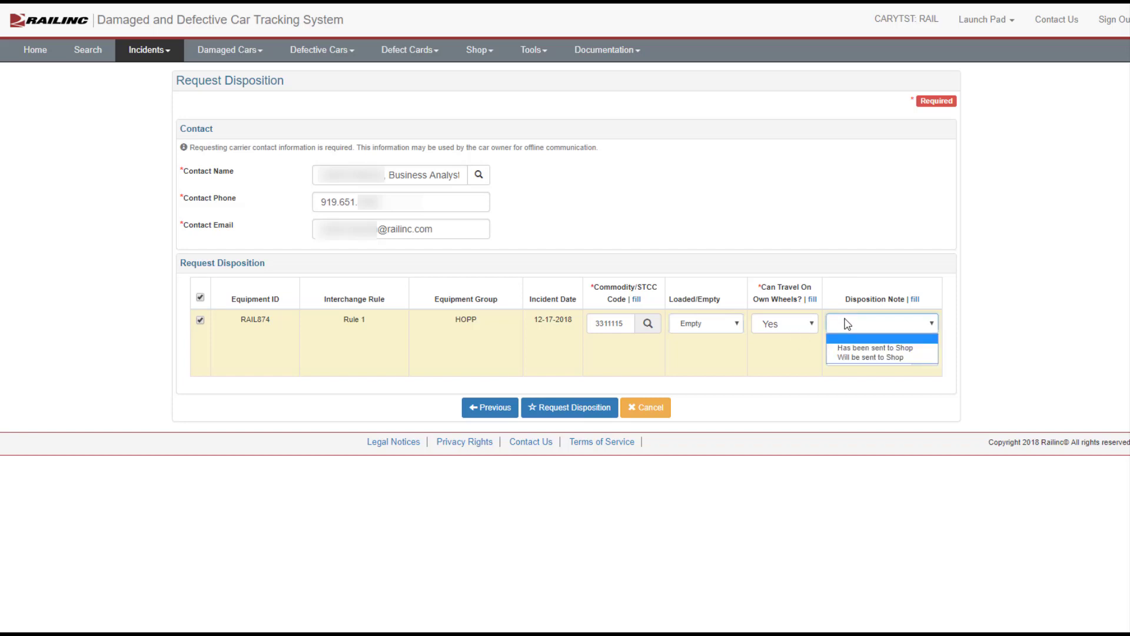
mouse_move(851, 337)
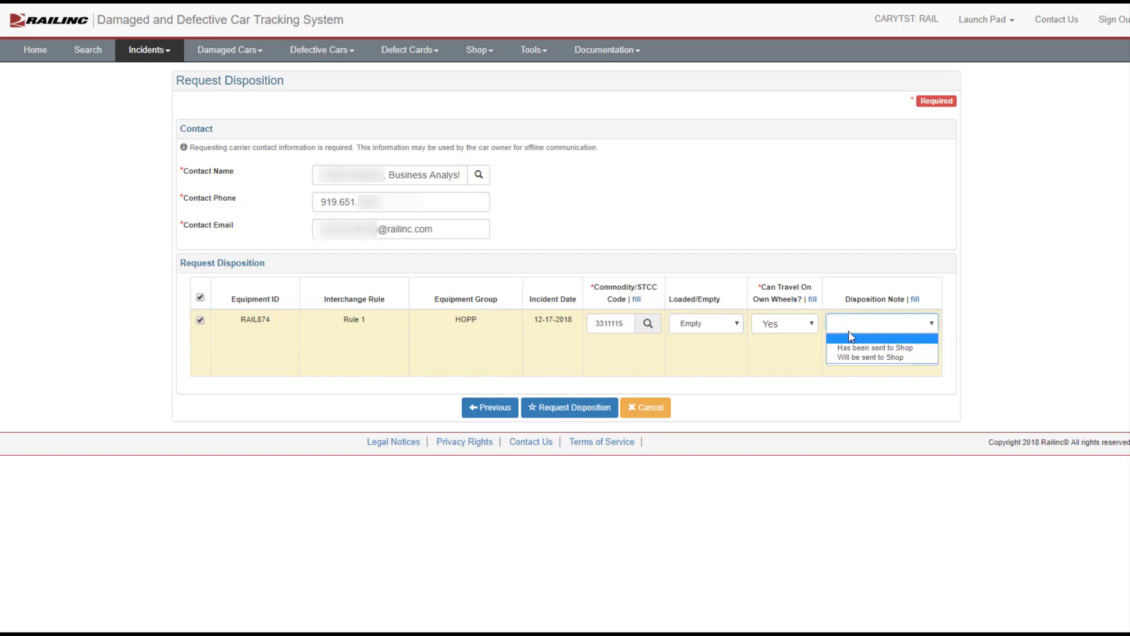
left_click(882, 357)
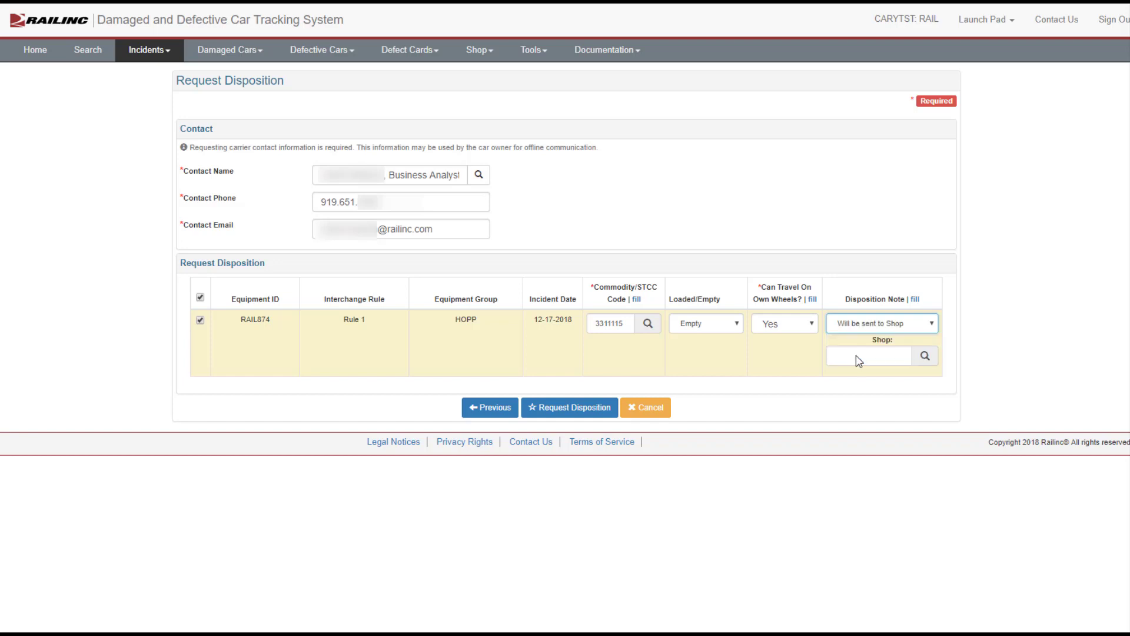
mouse_move(584, 414)
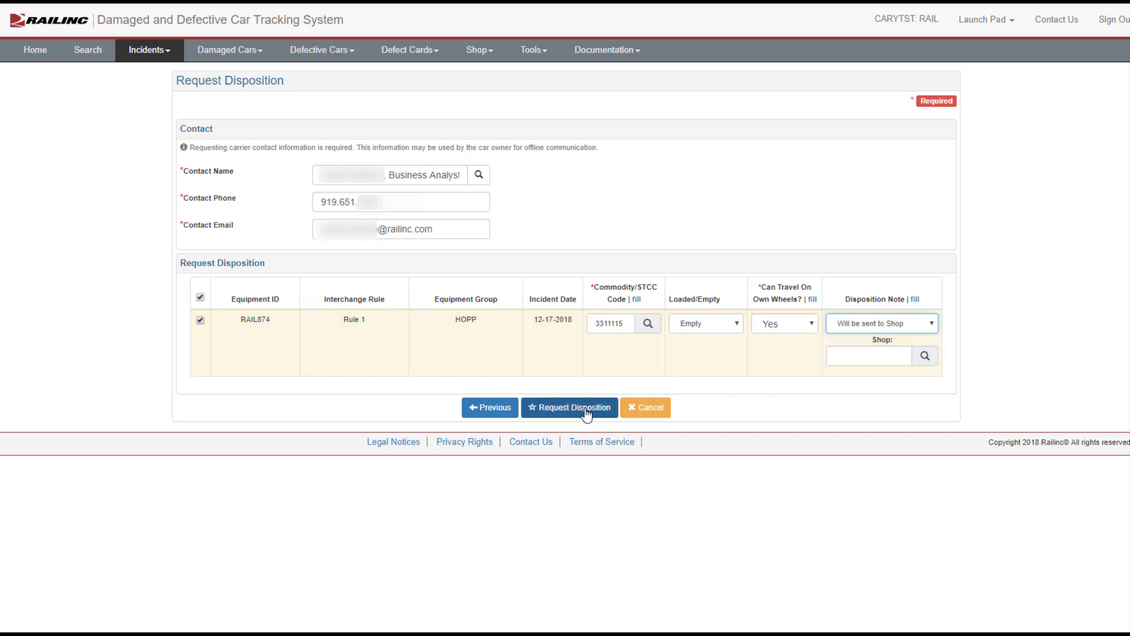
Submit the disposition request for RAIL874 and confirm it with Yes
left_click(573, 408)
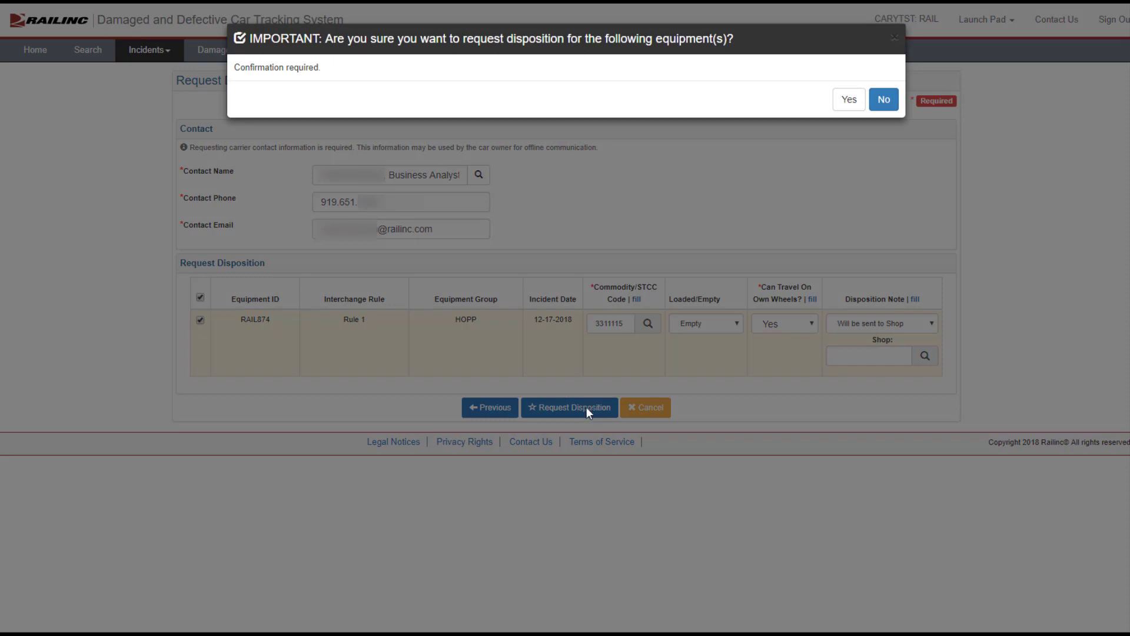
mouse_move(849, 99)
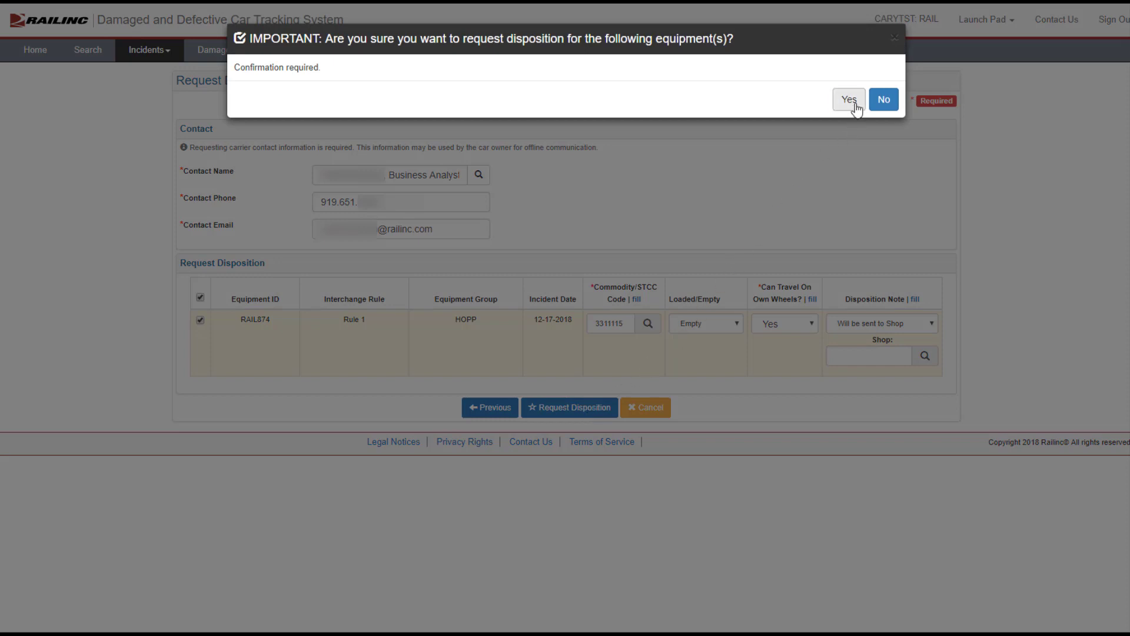
left_click(849, 100)
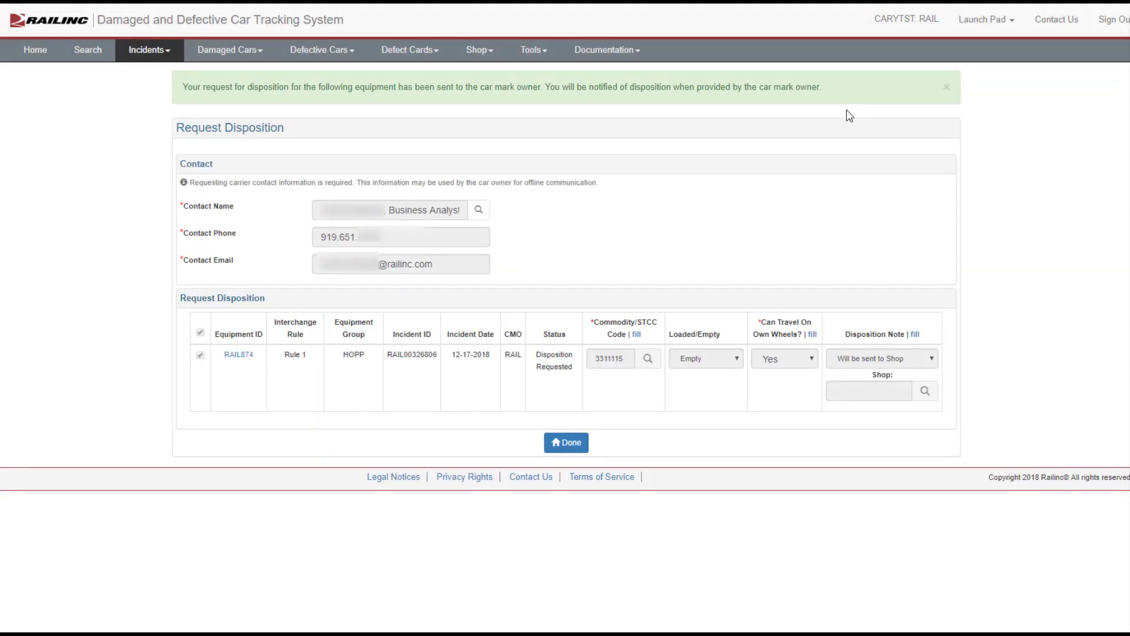
mouse_move(739, 240)
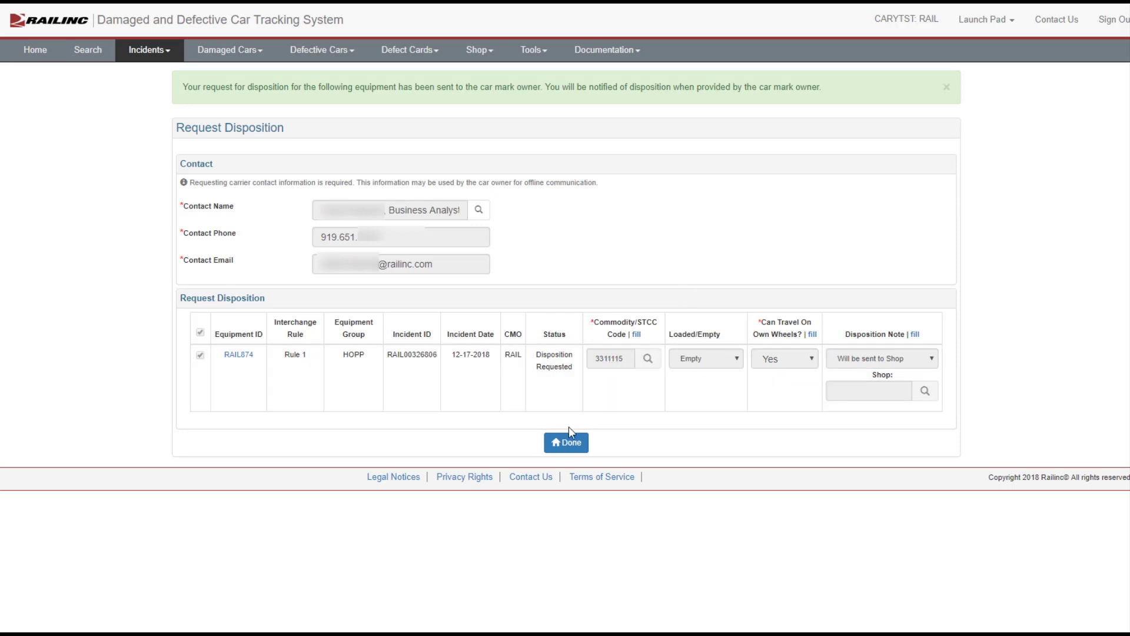
left_click(565, 442)
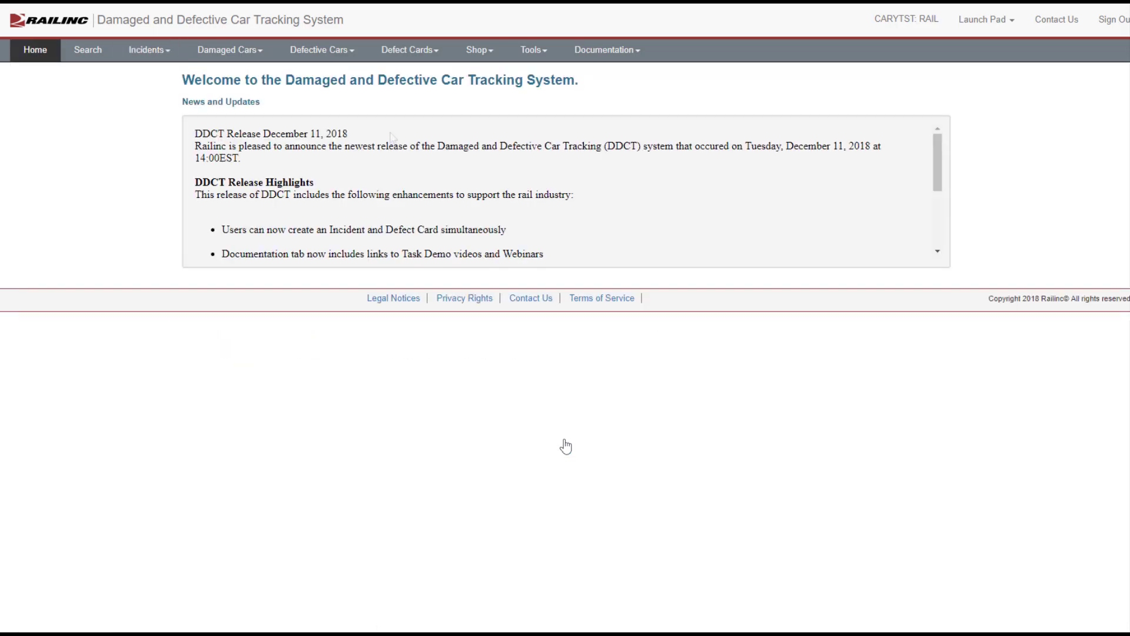
mouse_move(391, 137)
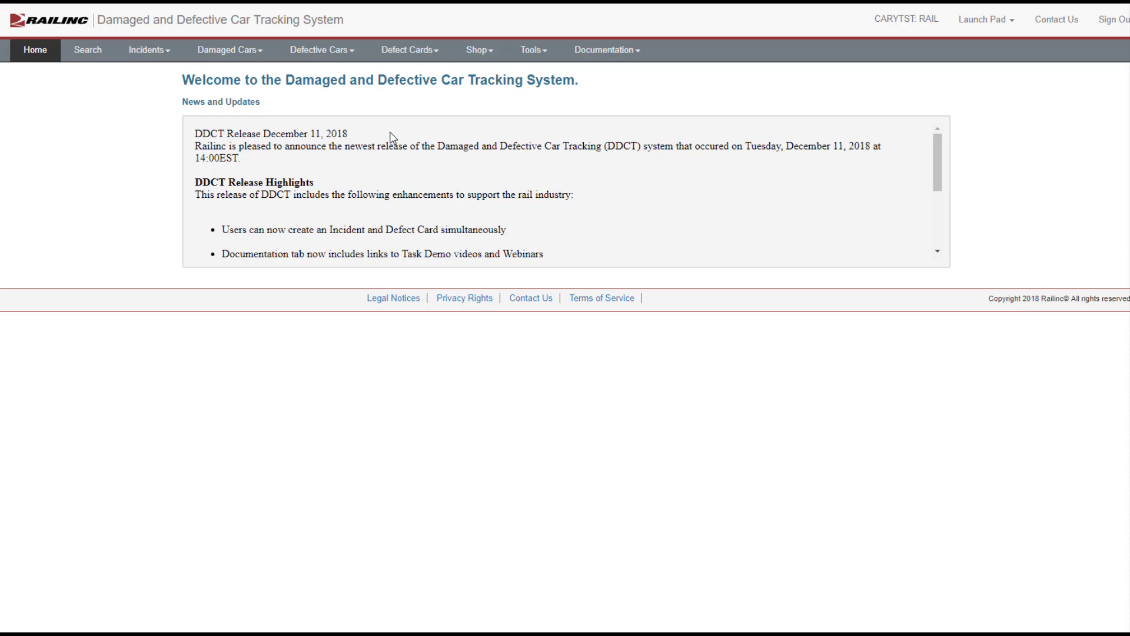
left_click(322, 50)
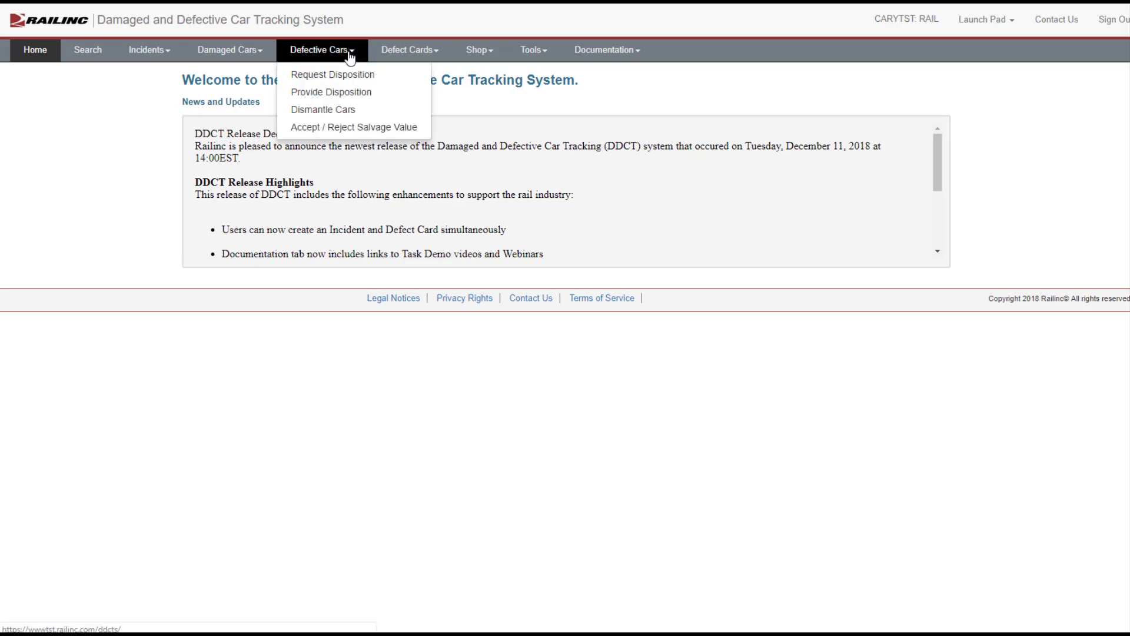
left_click(331, 91)
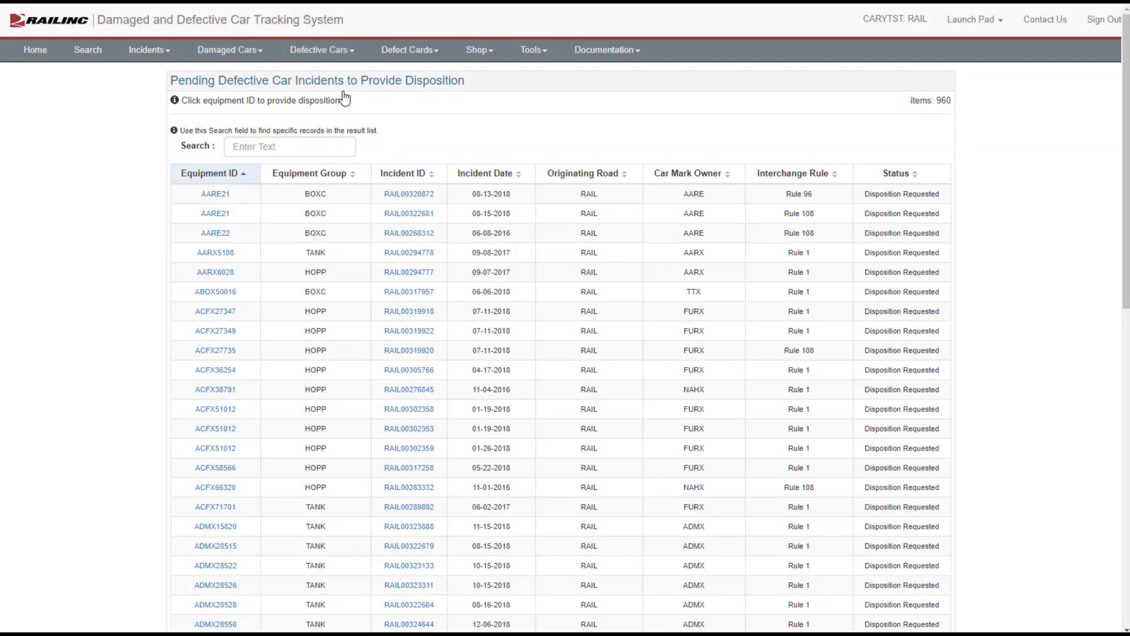
left_click(487, 173)
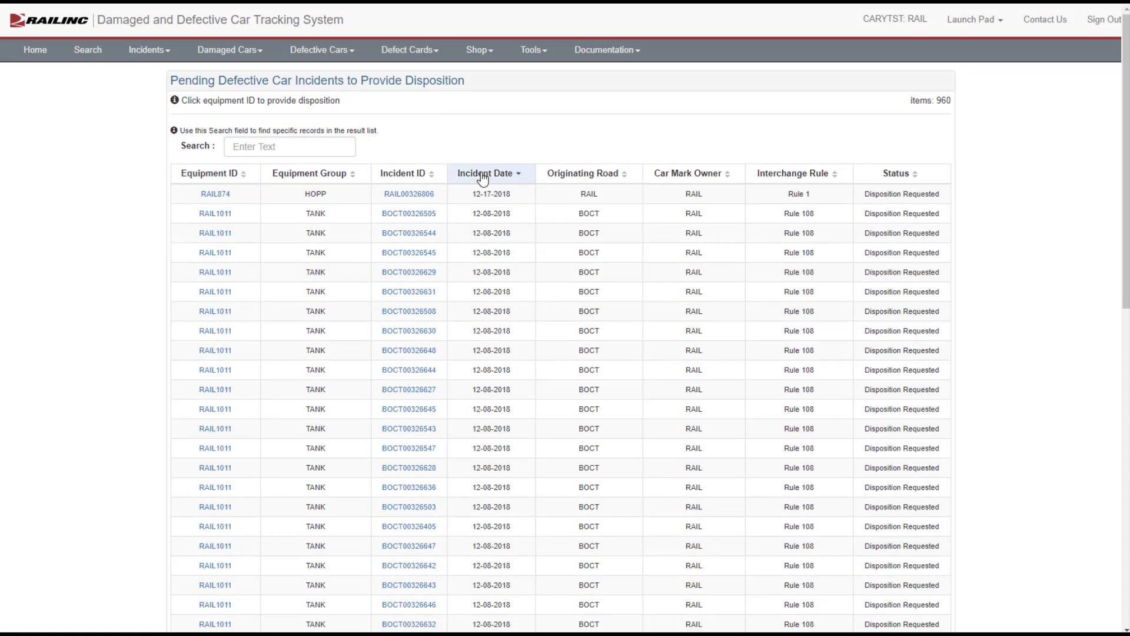
left_click(213, 193)
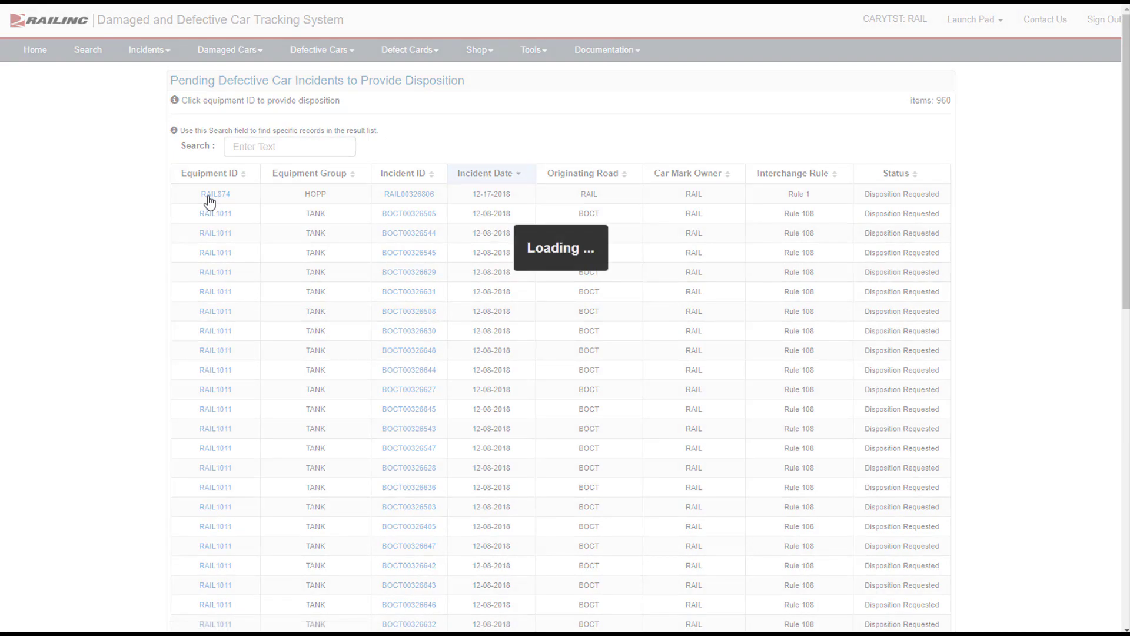
left_click(211, 193)
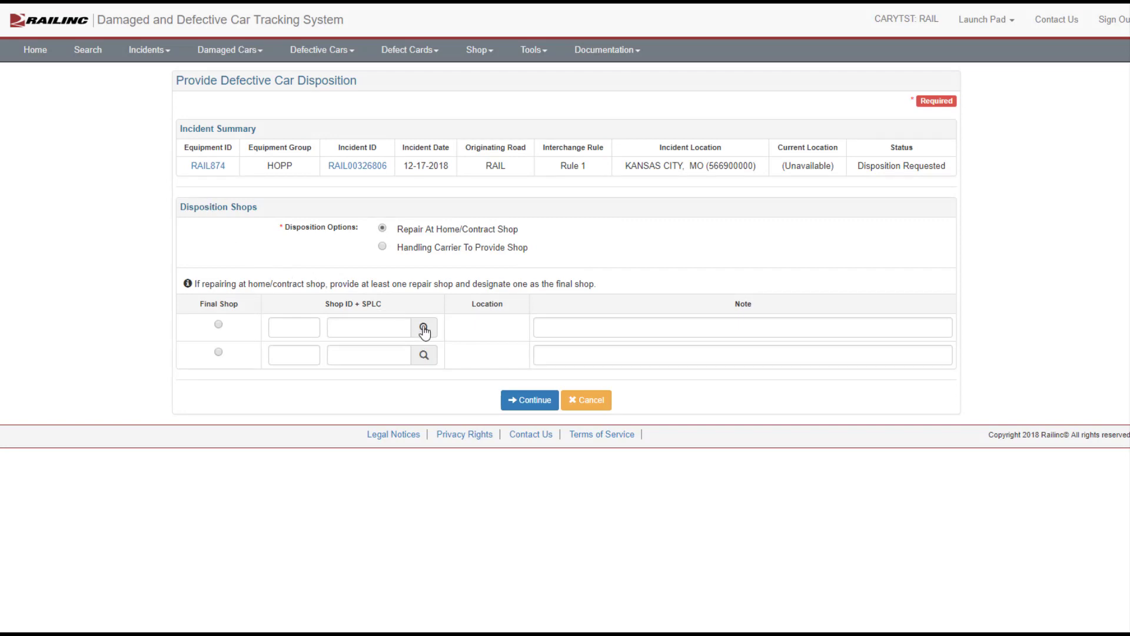
Pick RAIL shop 411657000 in Cary, NC, then submit and confirm RAIL874's disposition
left_click(424, 327)
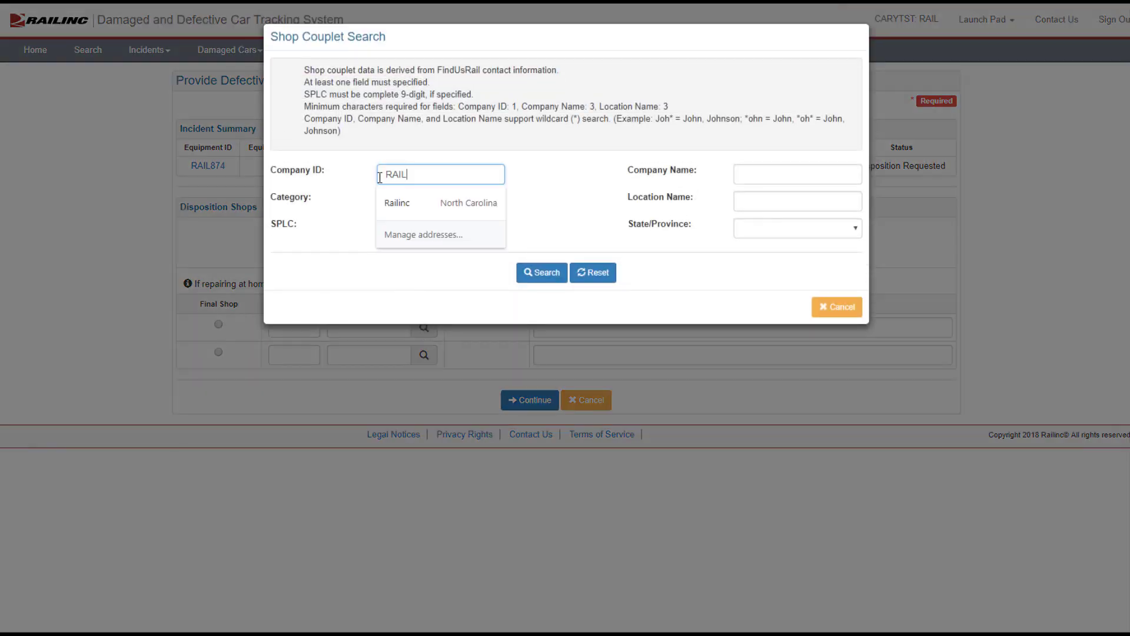
left_click(542, 273)
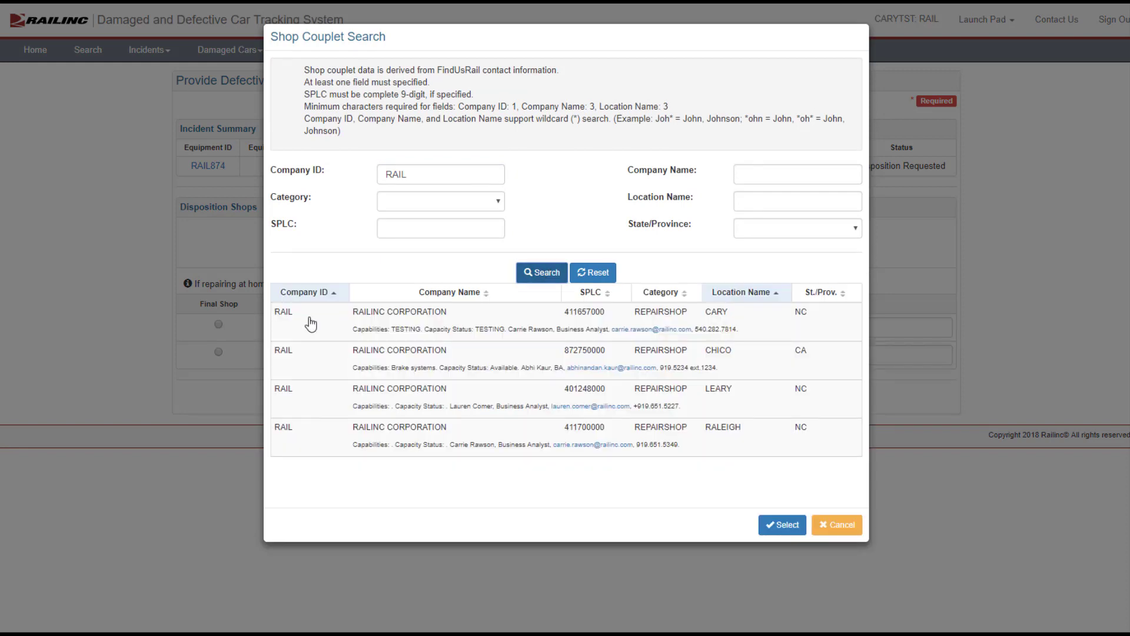
left_click(290, 312)
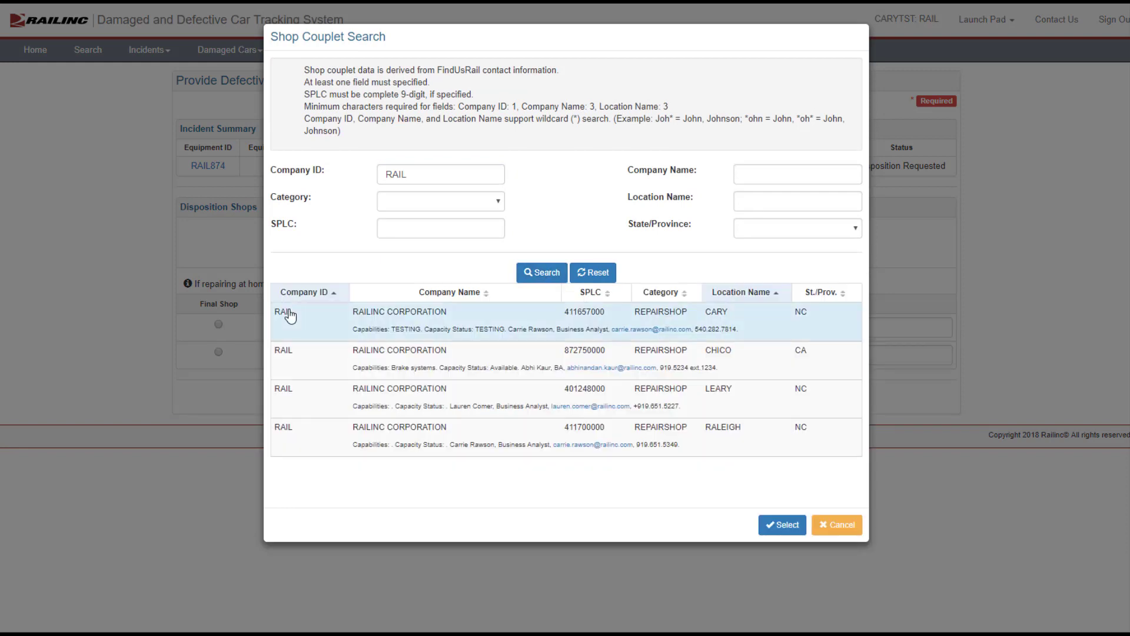
left_click(781, 525)
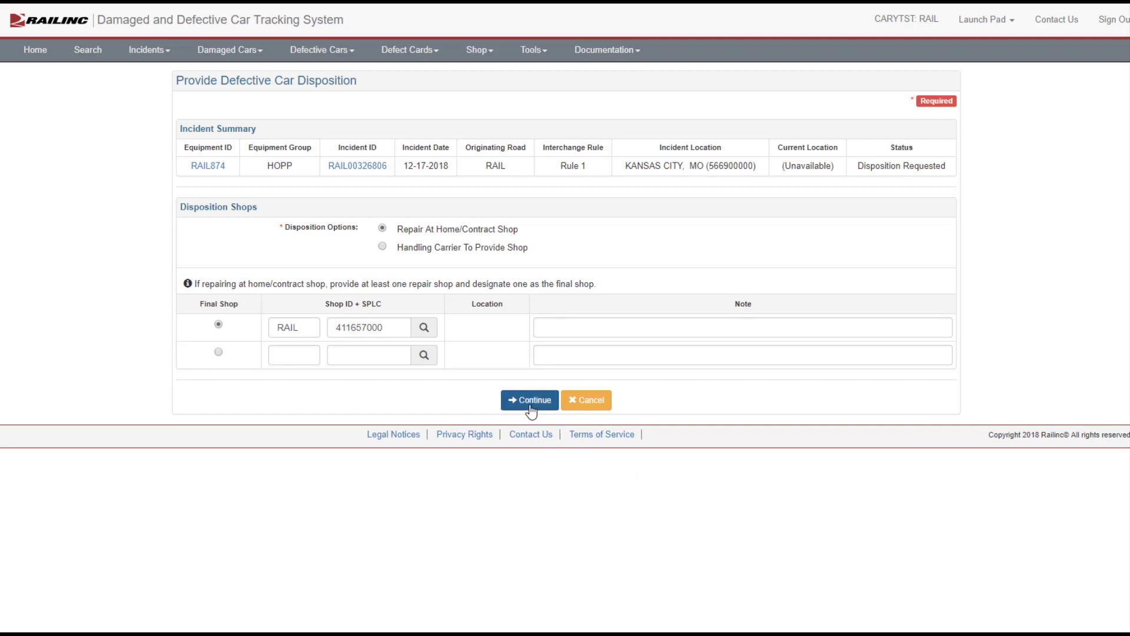
left_click(529, 401)
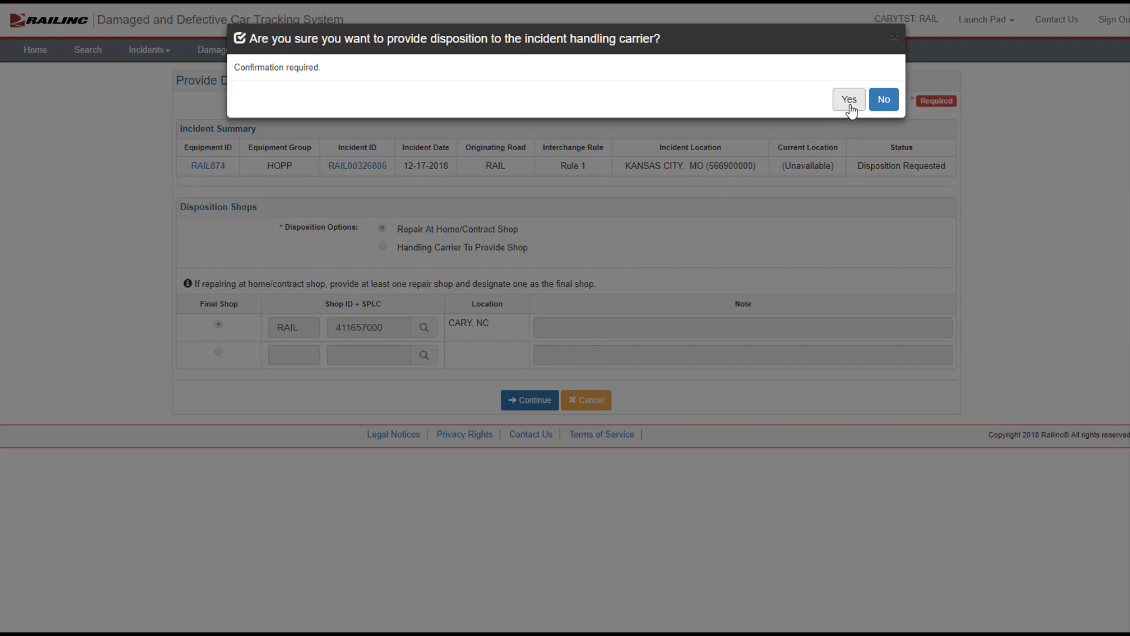
left_click(849, 99)
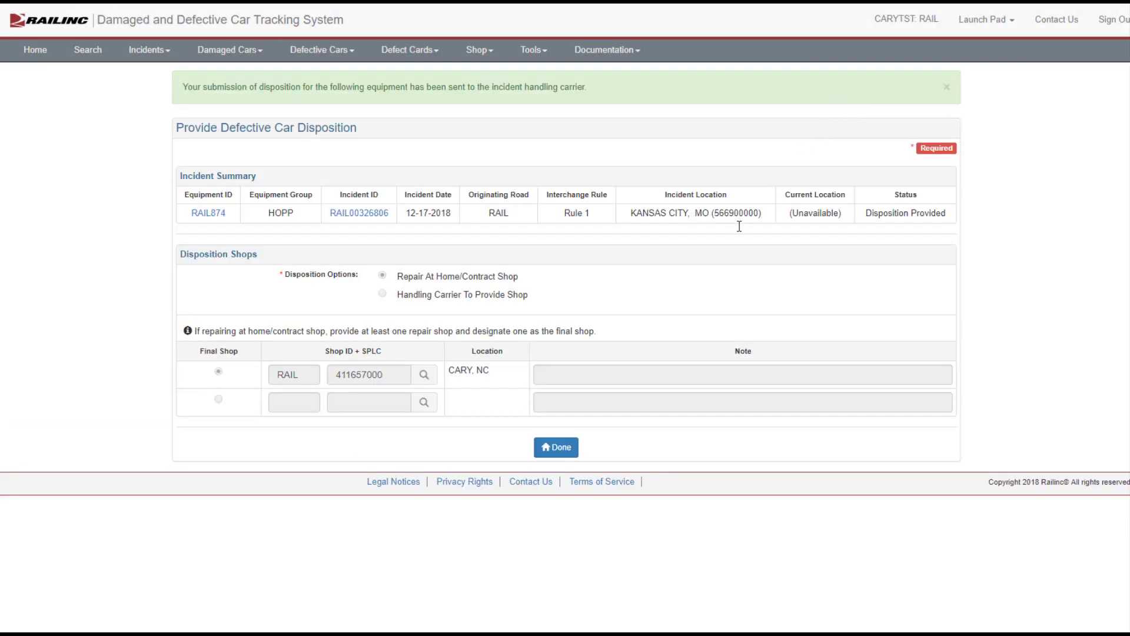
left_click(556, 446)
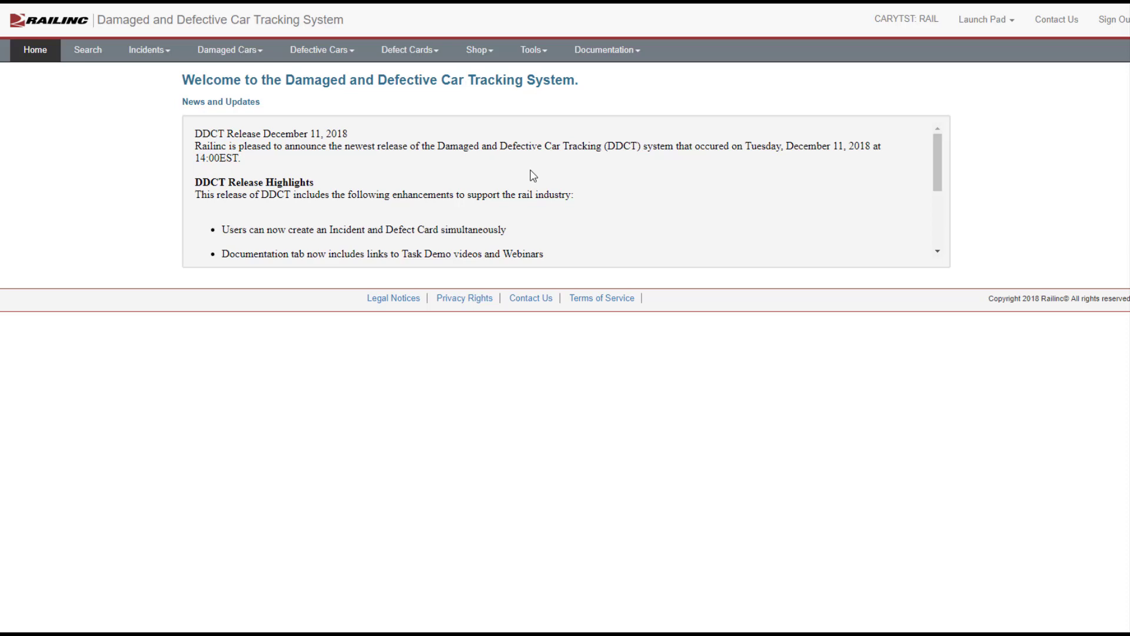
mouse_move(482, 55)
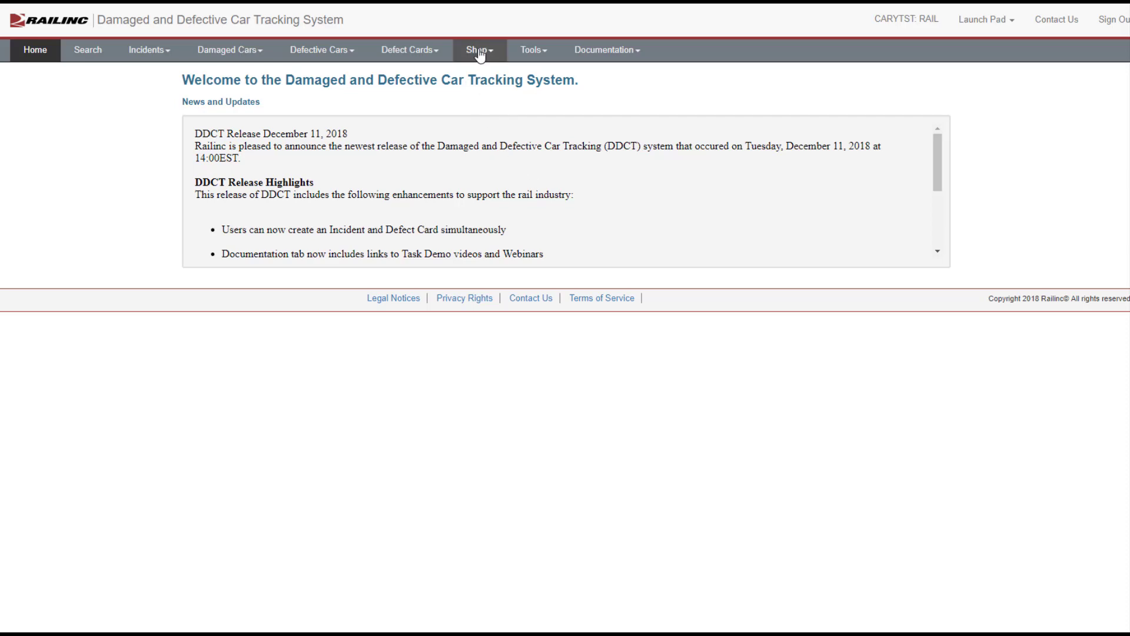
Visit Shop > Report Car On Hand, exit home, and reopen the Shop menu
left_click(479, 50)
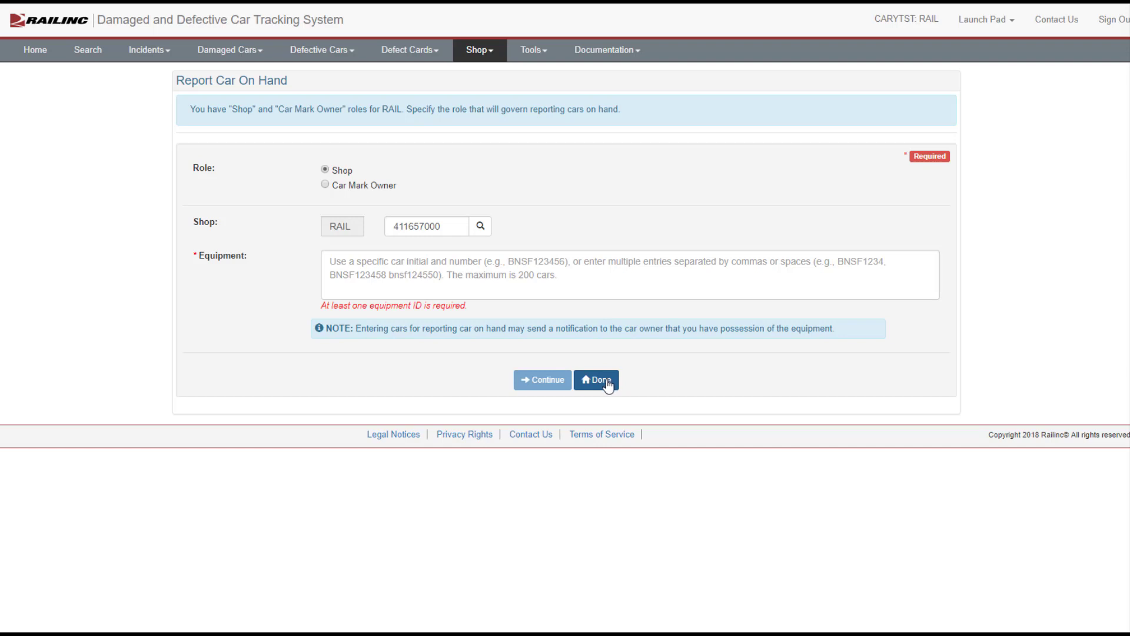
left_click(599, 380)
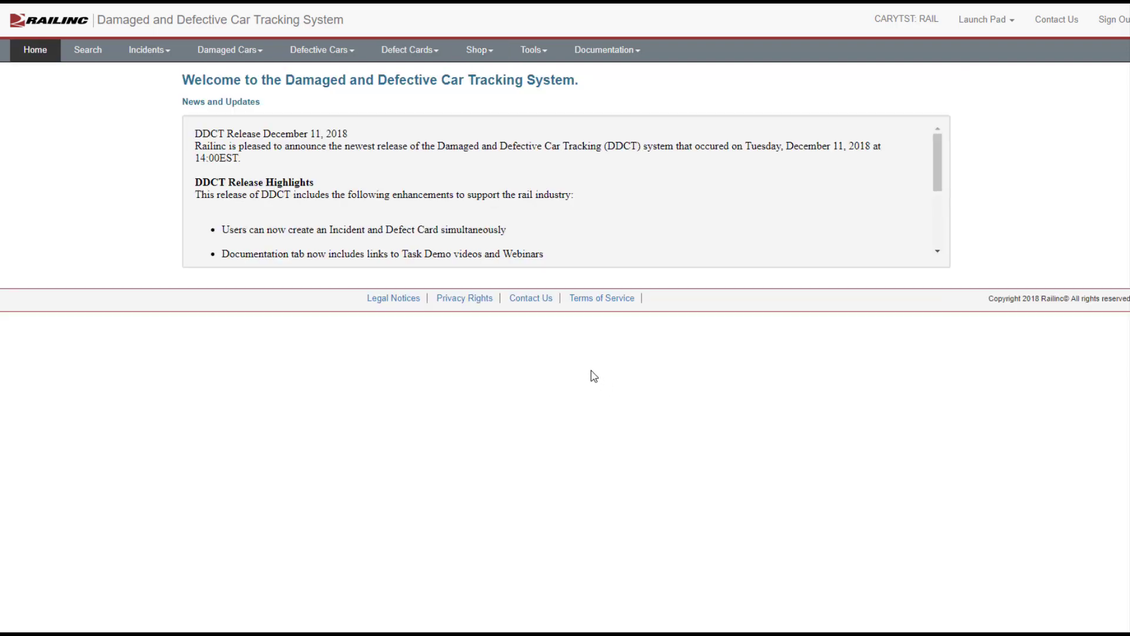
left_click(477, 50)
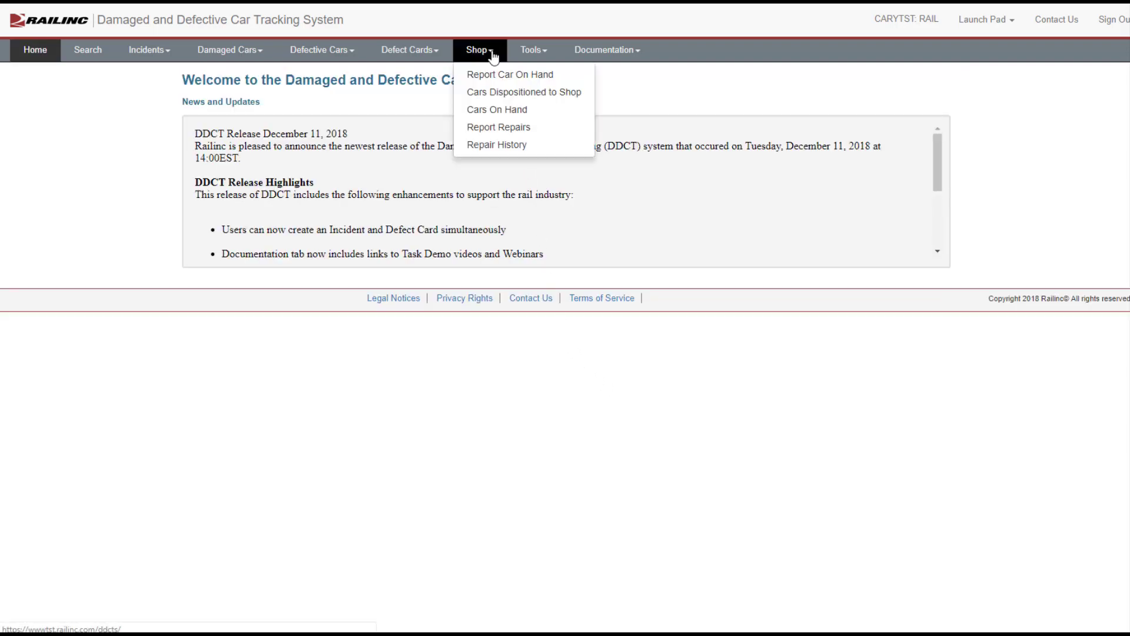
mouse_move(496, 147)
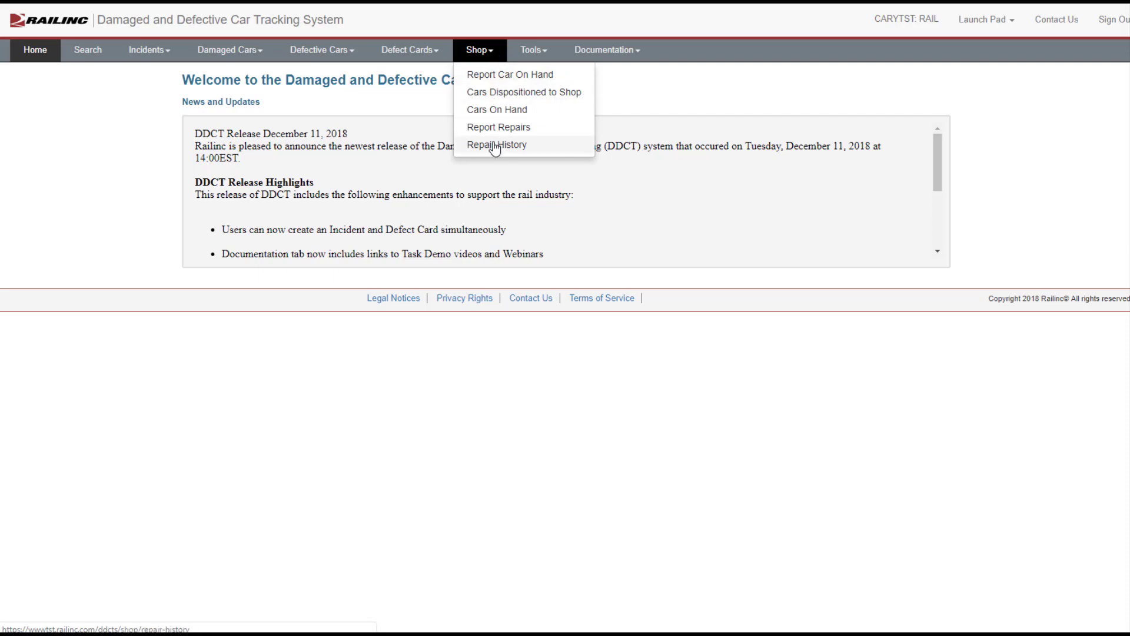
left_click(496, 145)
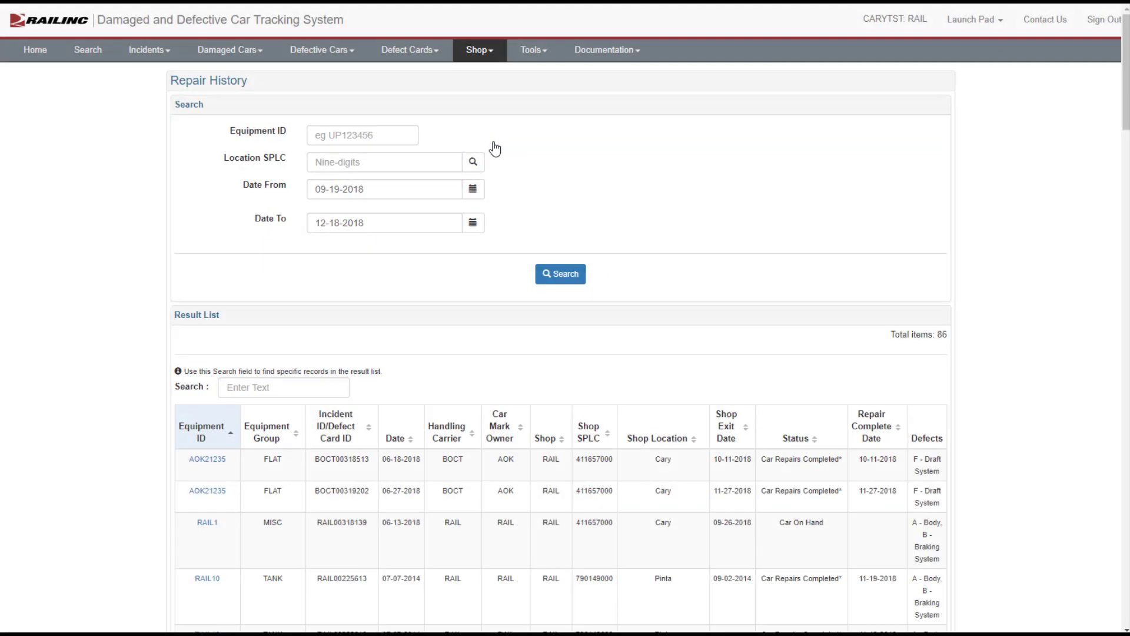
mouse_move(794, 442)
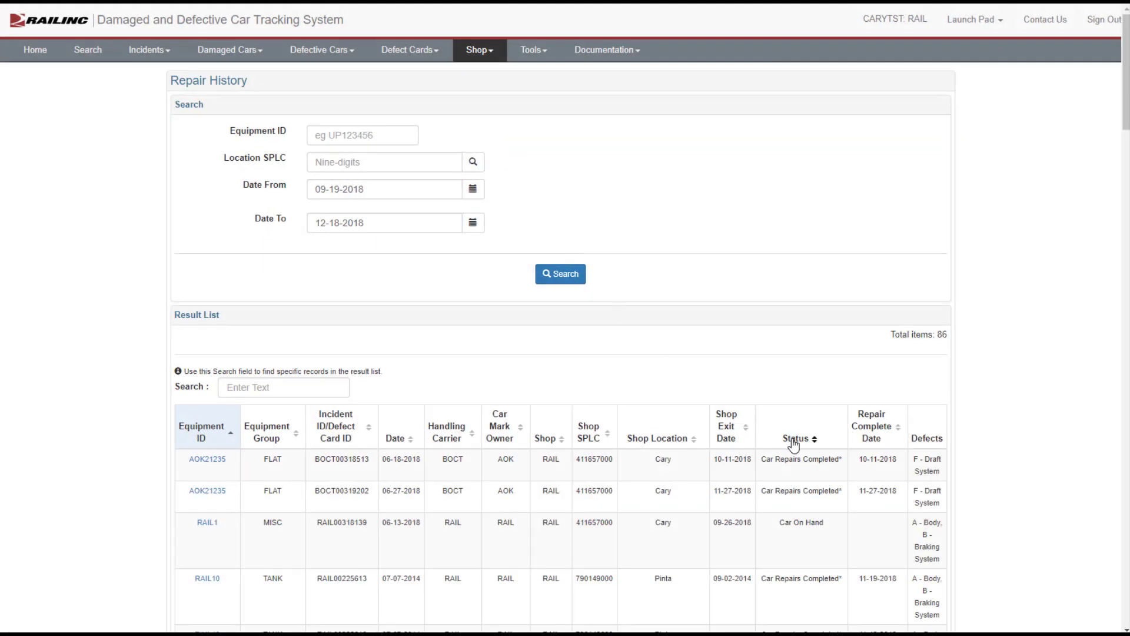
left_click(796, 438)
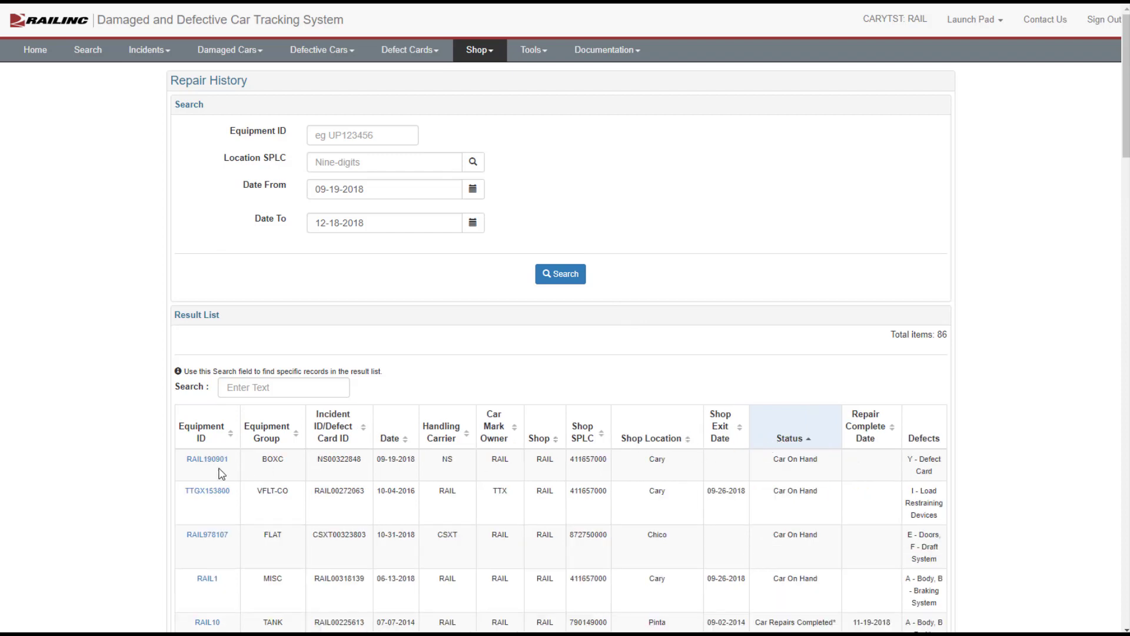
left_click(205, 458)
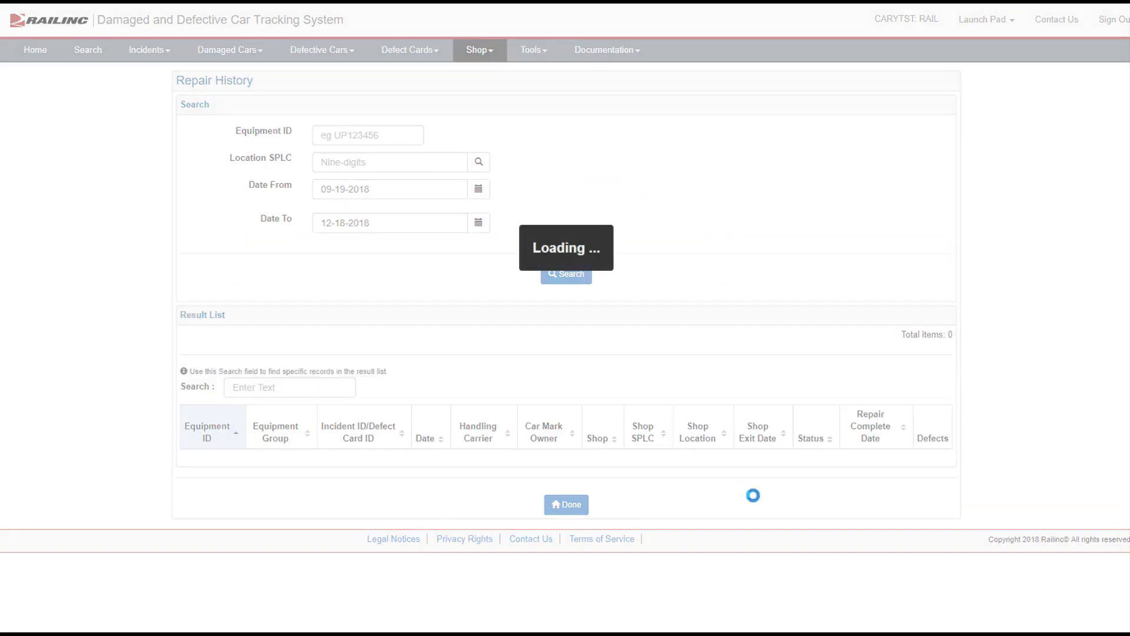
left_click(566, 273)
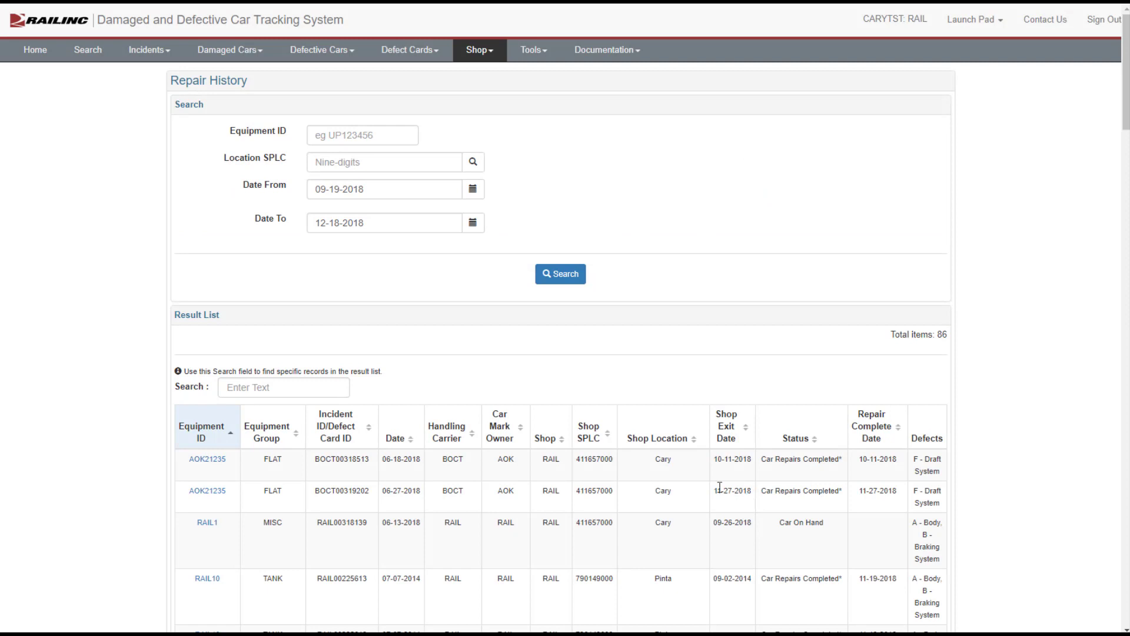
left_click(31, 49)
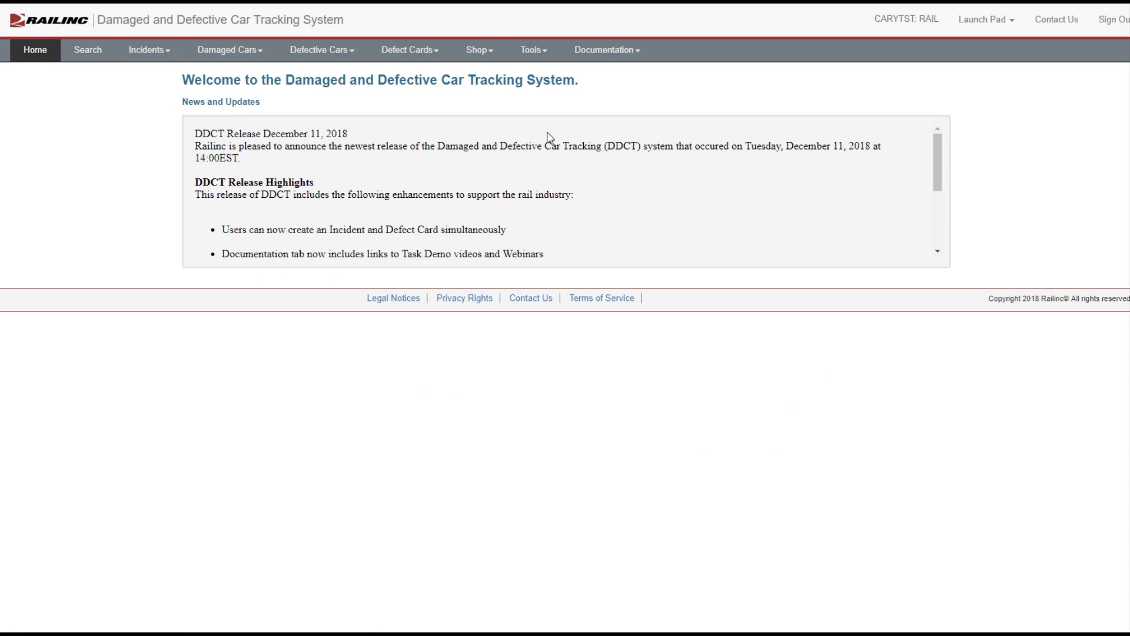
left_click(607, 50)
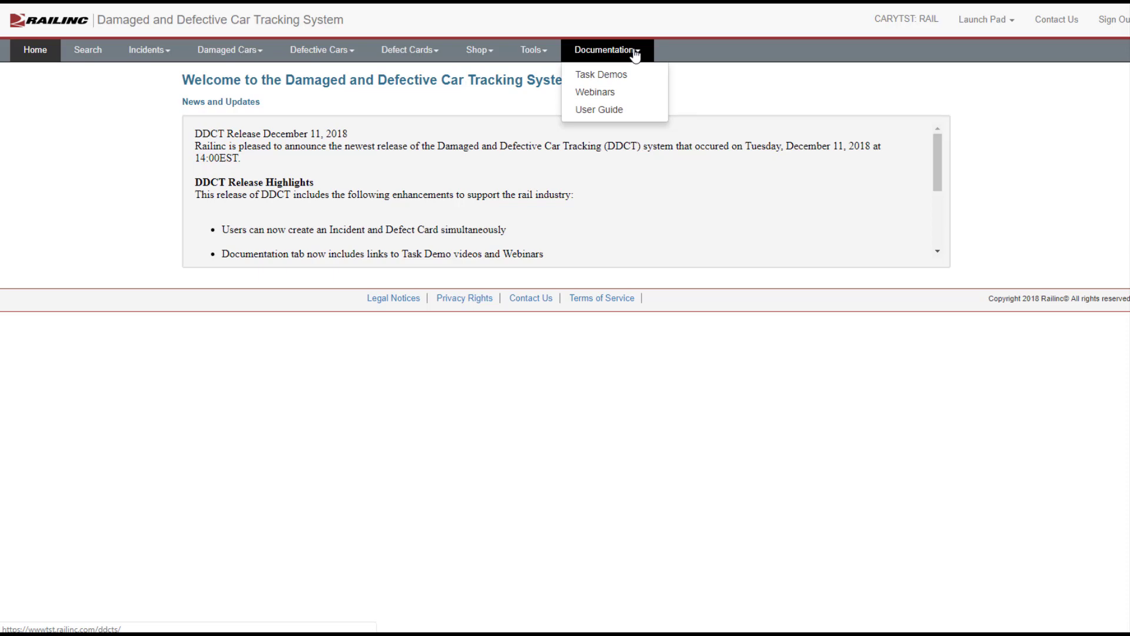
mouse_move(696, 74)
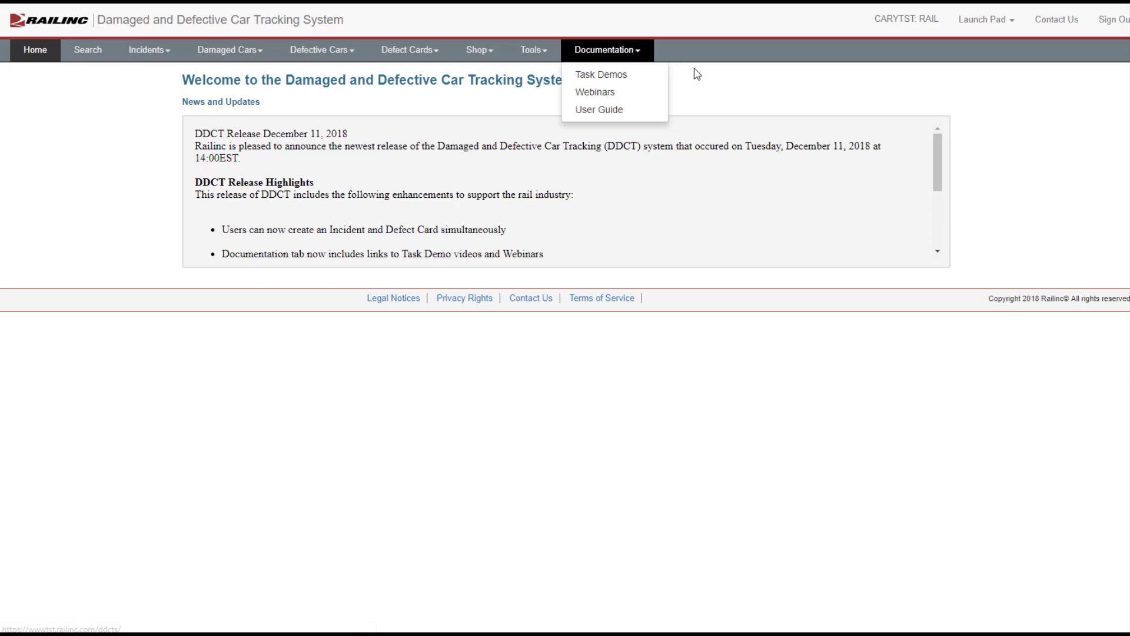
left_click(700, 75)
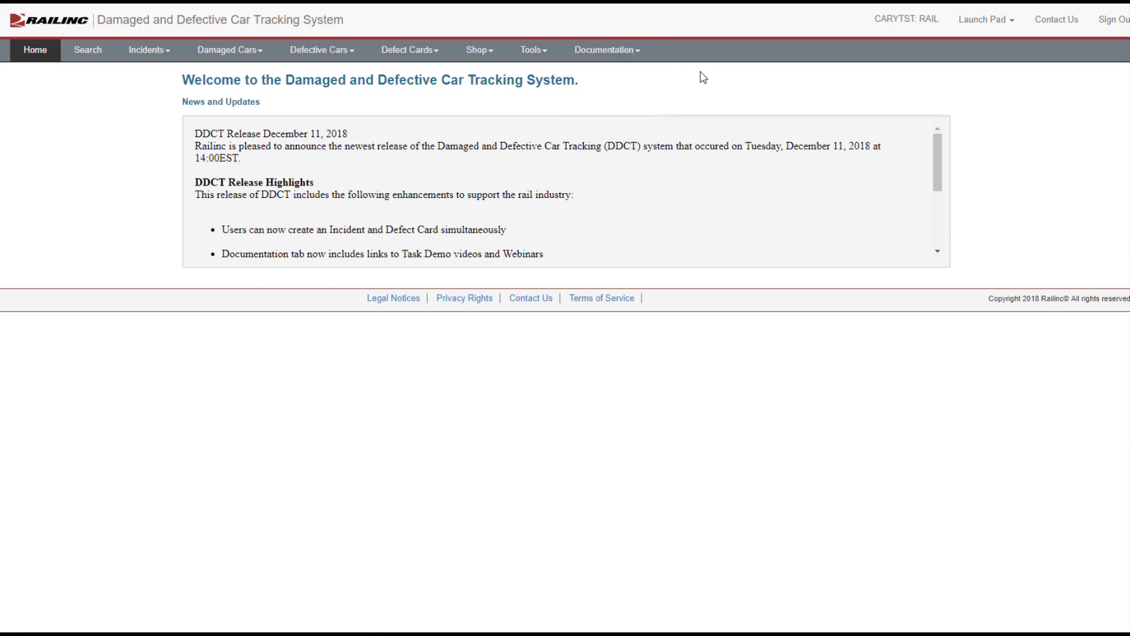